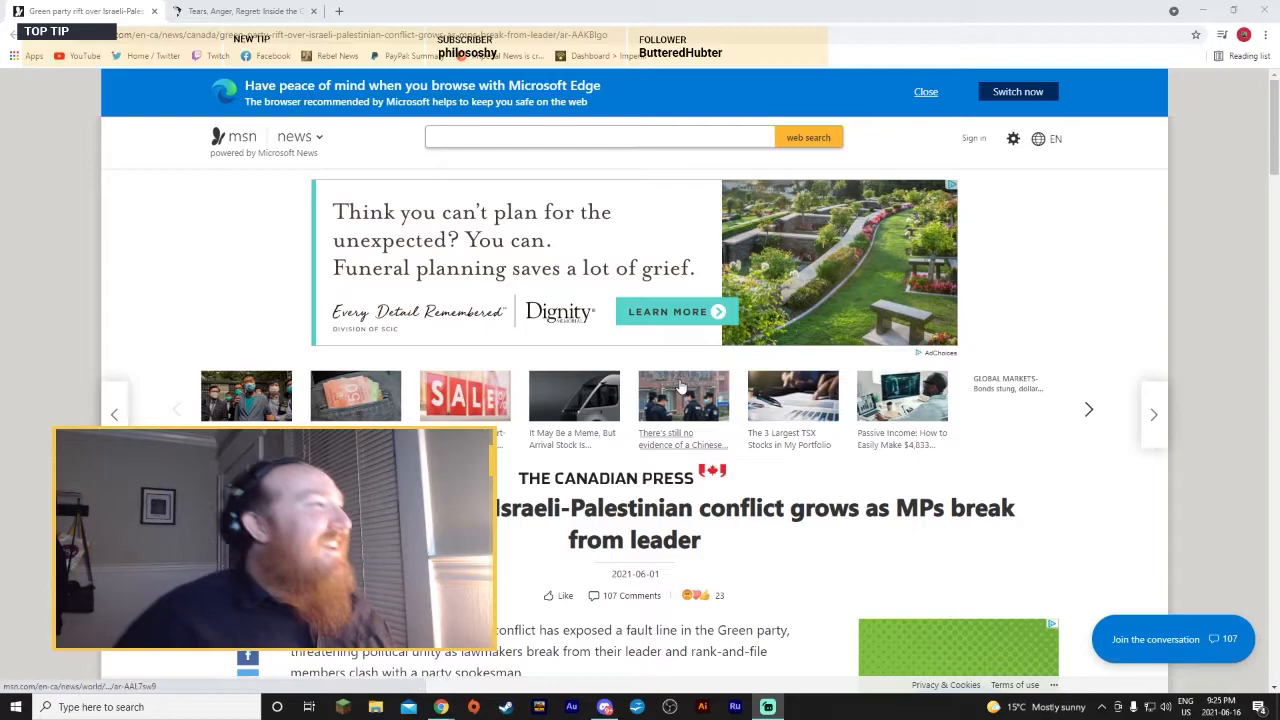
Step: Scroll past the ad banner to the Green party rift headline and opening paragraph
scroll(down, 3)
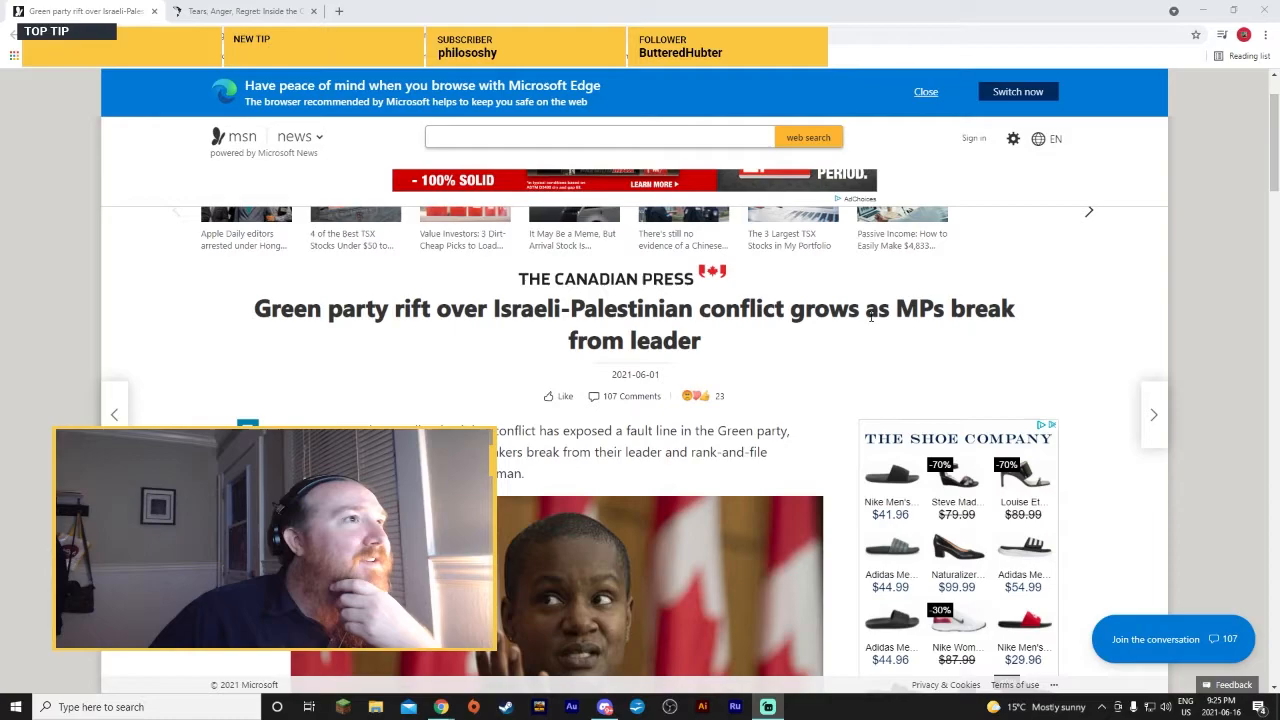
Step: Scroll past the lead photo to MP Jenica Atwin's statement and tweet
scroll(down, 3)
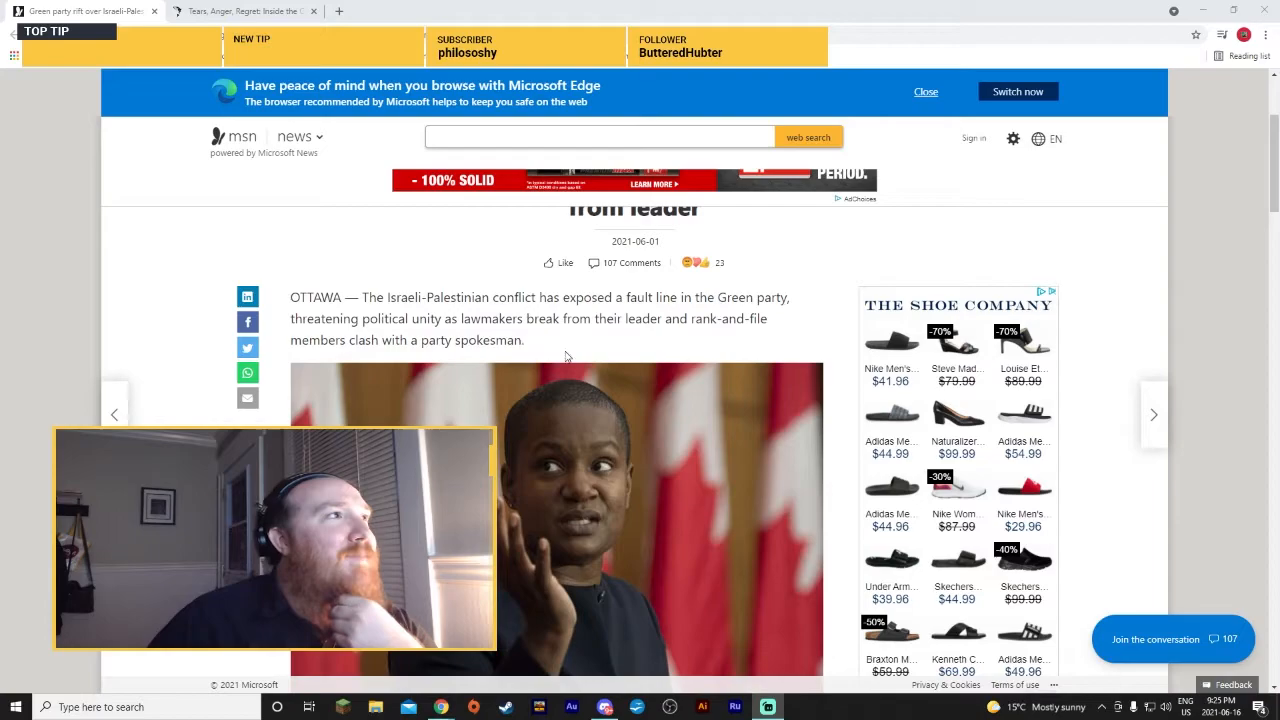
scroll(down, 3)
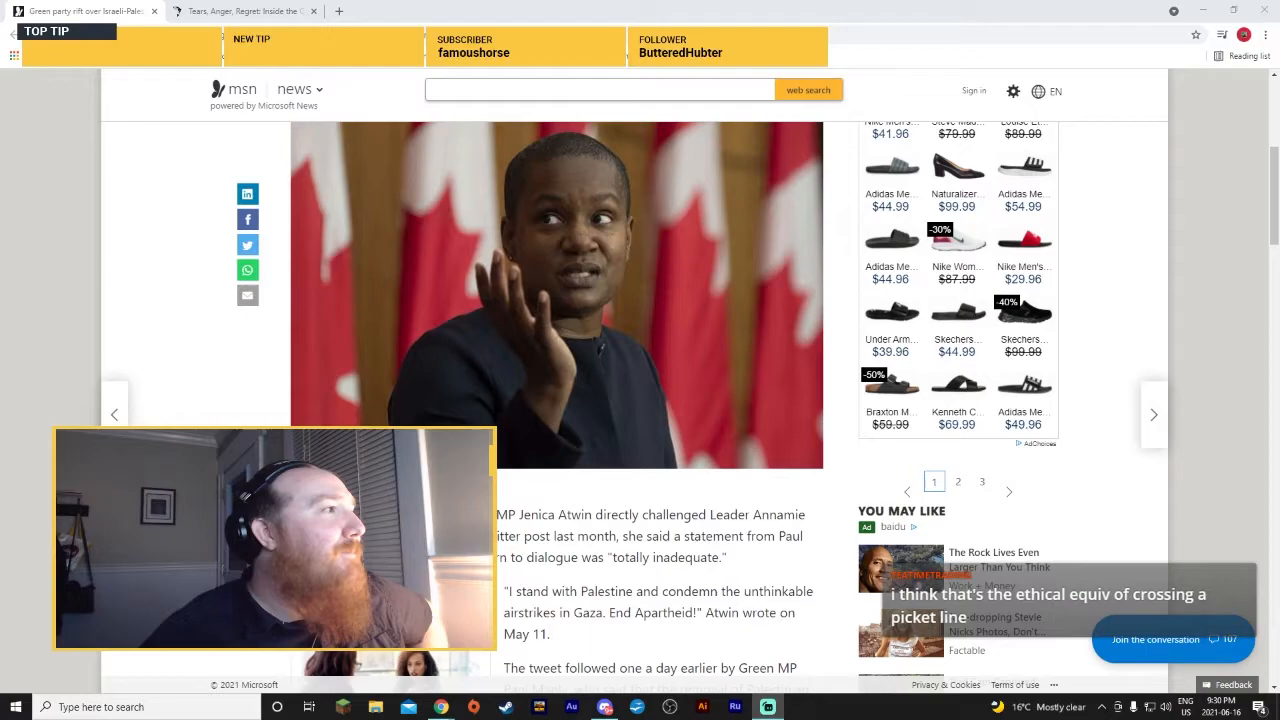
Step: Read past Zatzman's post, highlighting 'ethnic cleansing', to Paul's antisemitism response
scroll(down, 3)
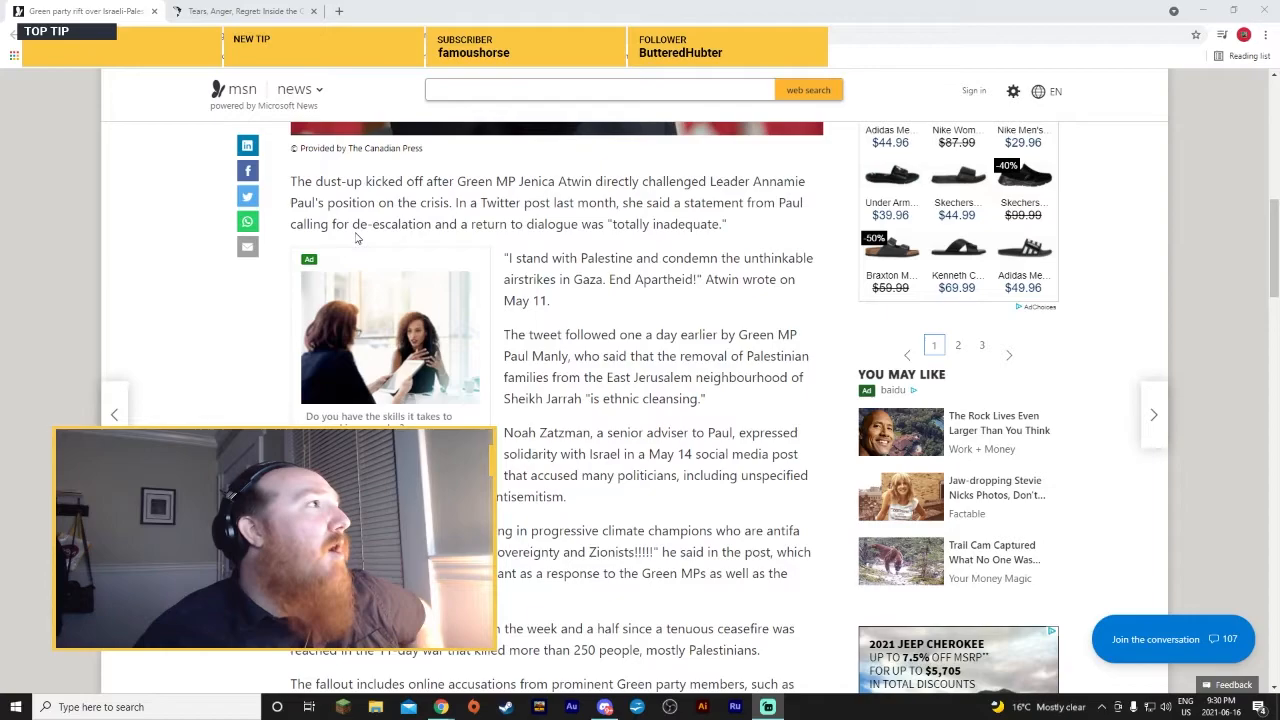
scroll(down, 3)
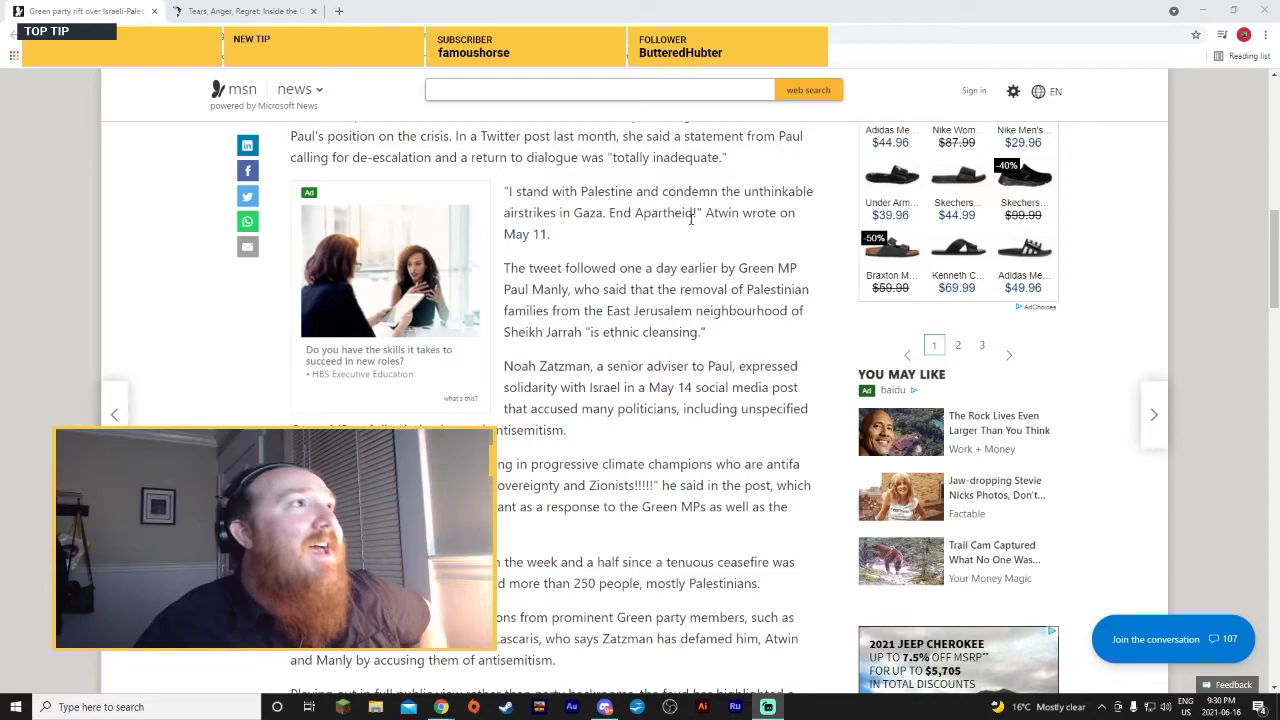
drag(510, 191, 560, 191)
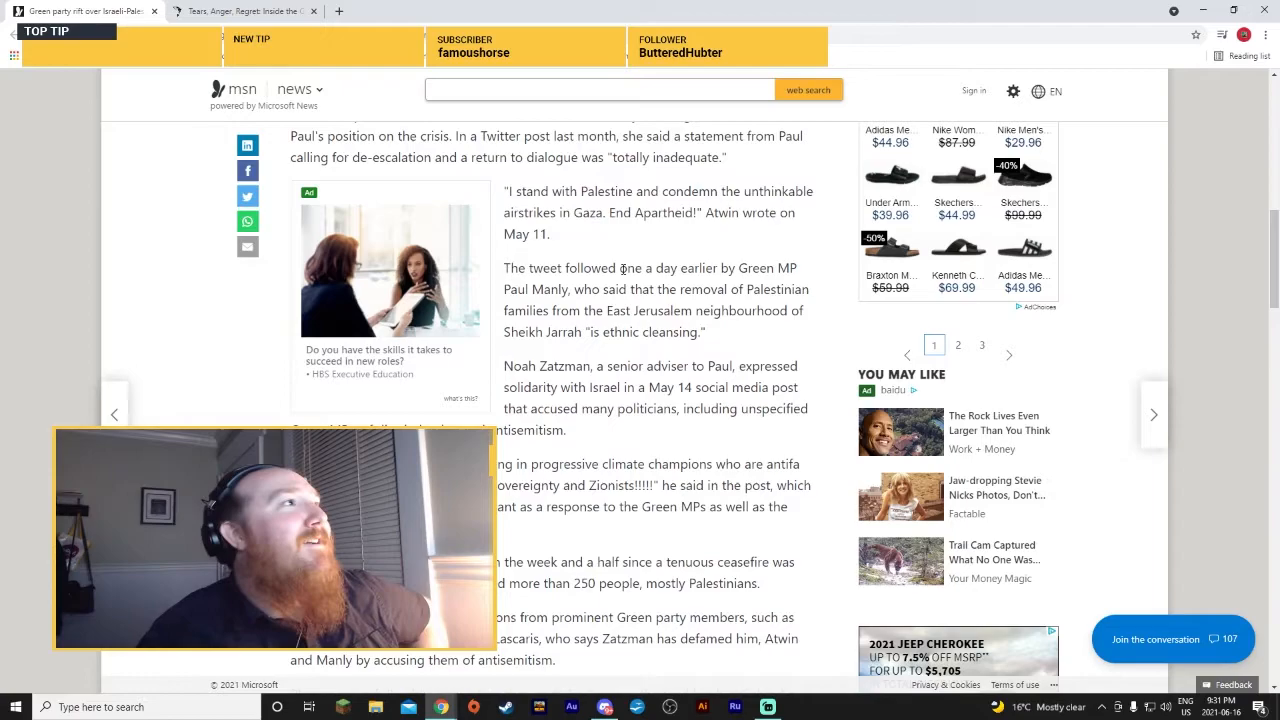
scroll(down, 3)
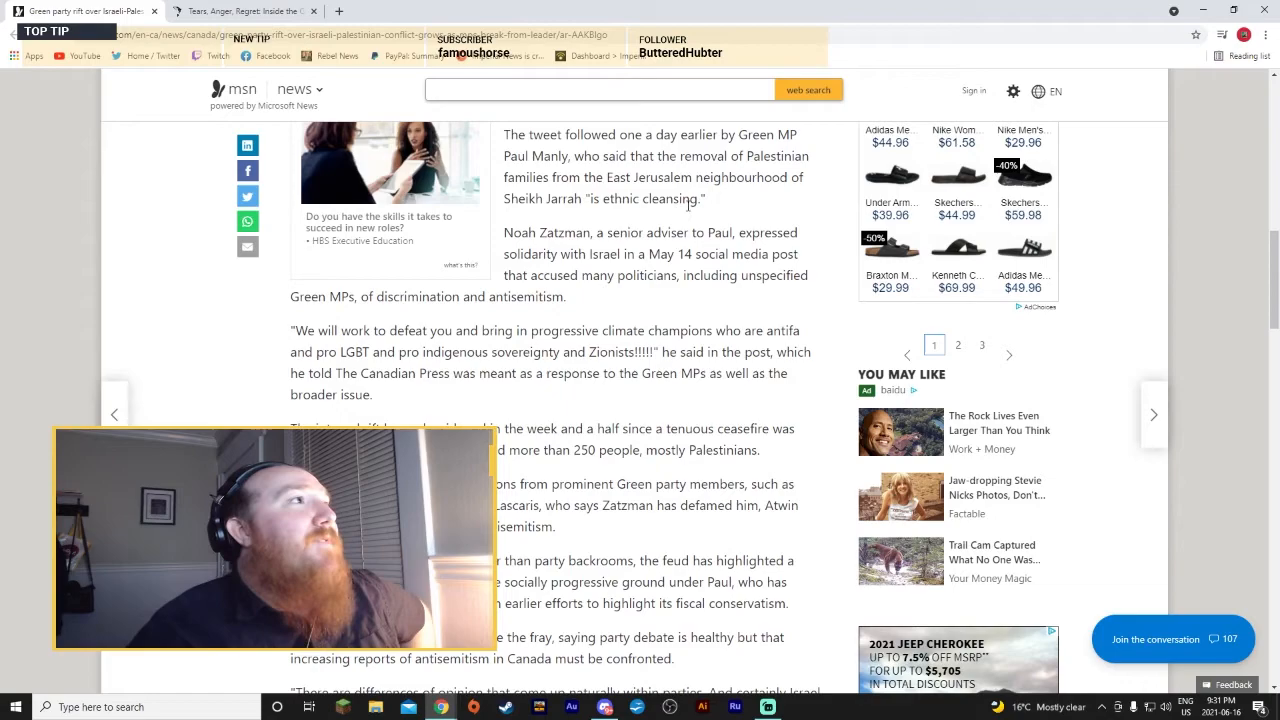
drag(592, 199, 700, 199)
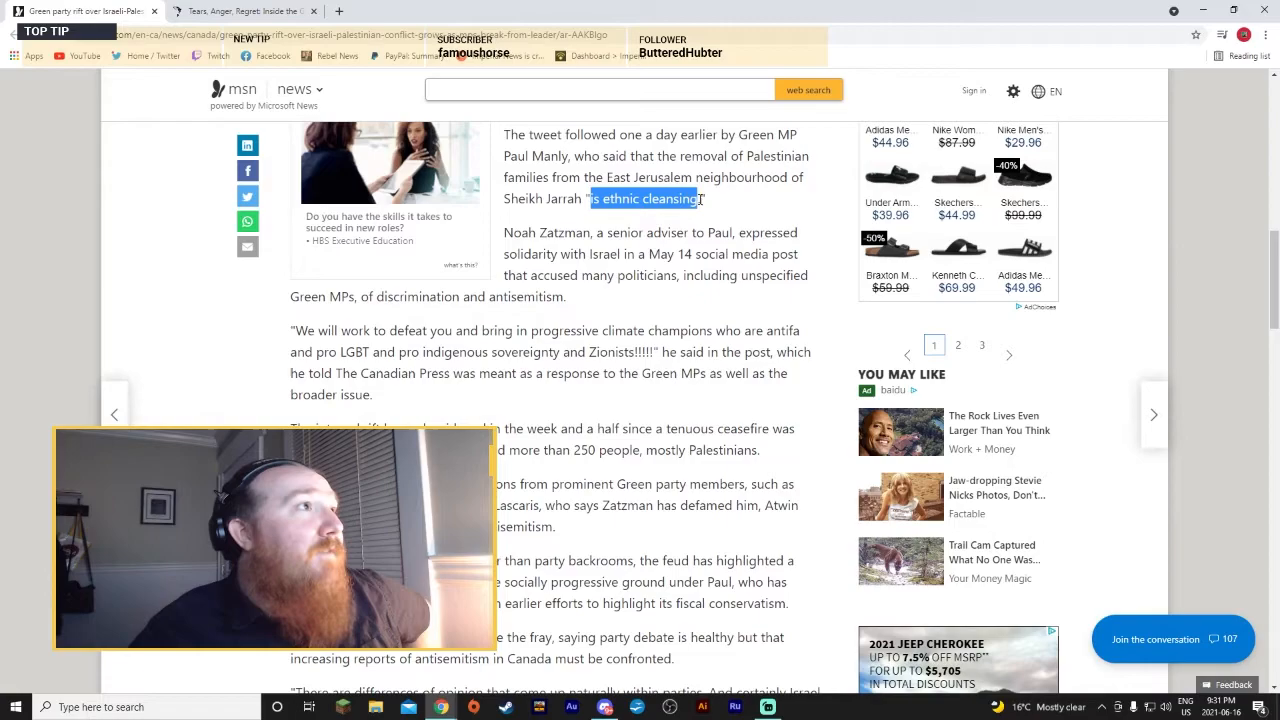
scroll(down, 3)
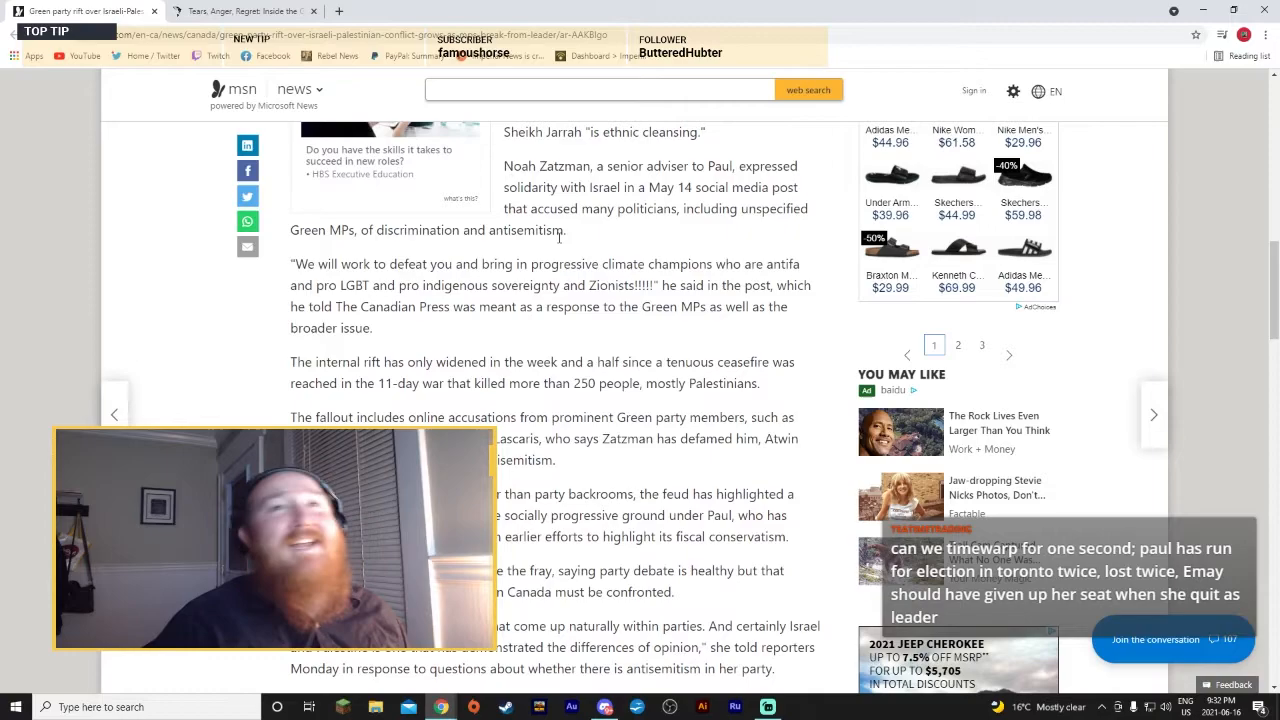
scroll(down, 3)
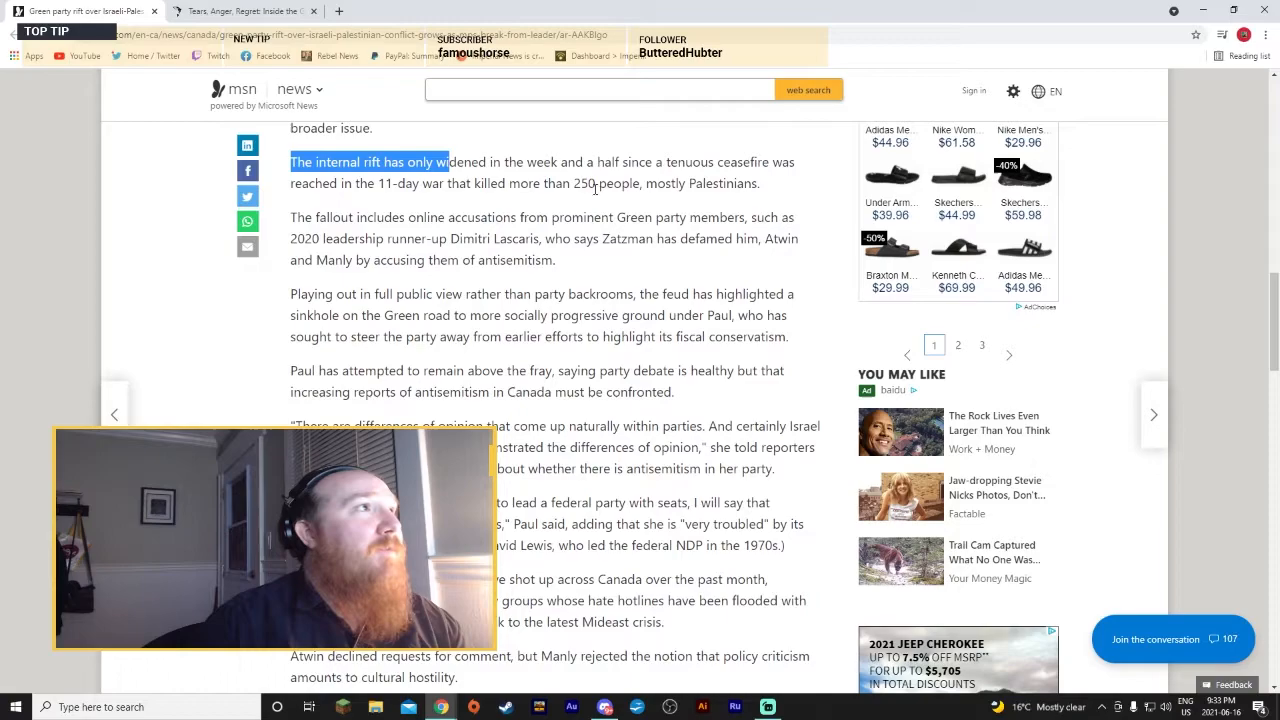
Step: Scroll to Paul's quotes on antisemitism, David Lewis, and Manly's rejection of cultural hostility
scroll(down, 3)
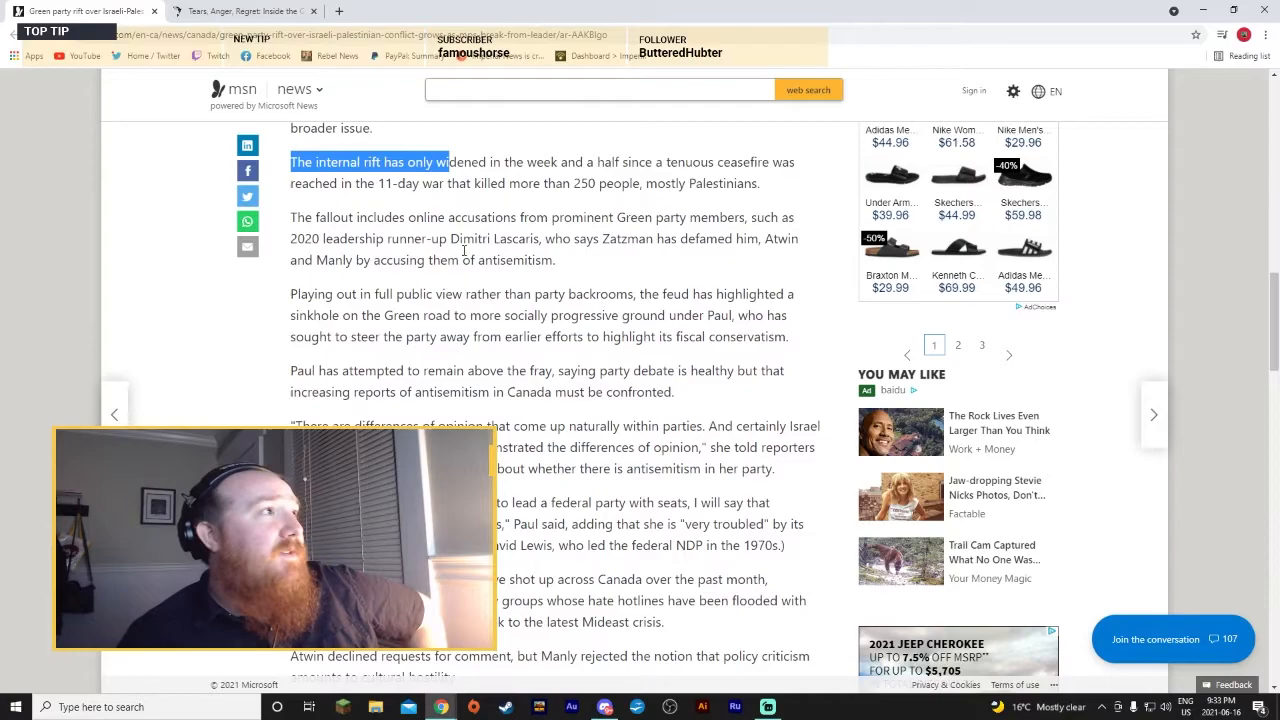
scroll(down, 3)
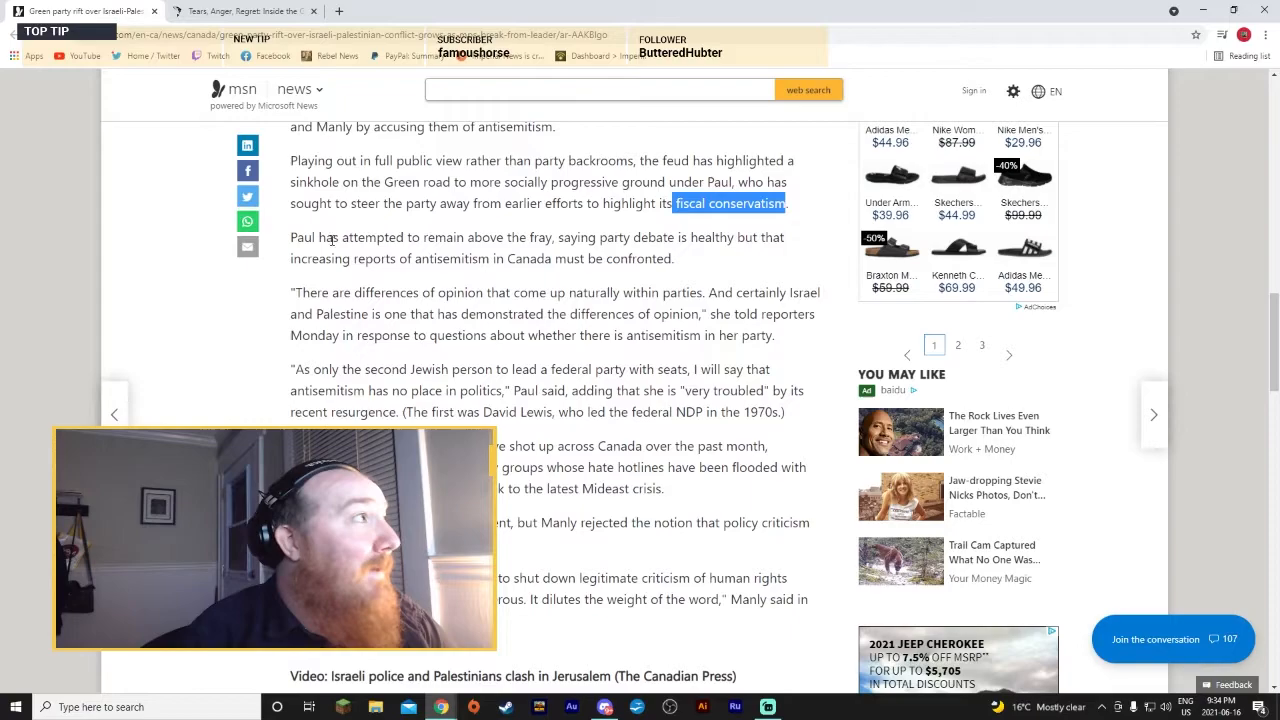
Step: Highlight 'Paul' in the quote and scroll past the video to the NDP tensions section
scroll(down, 3)
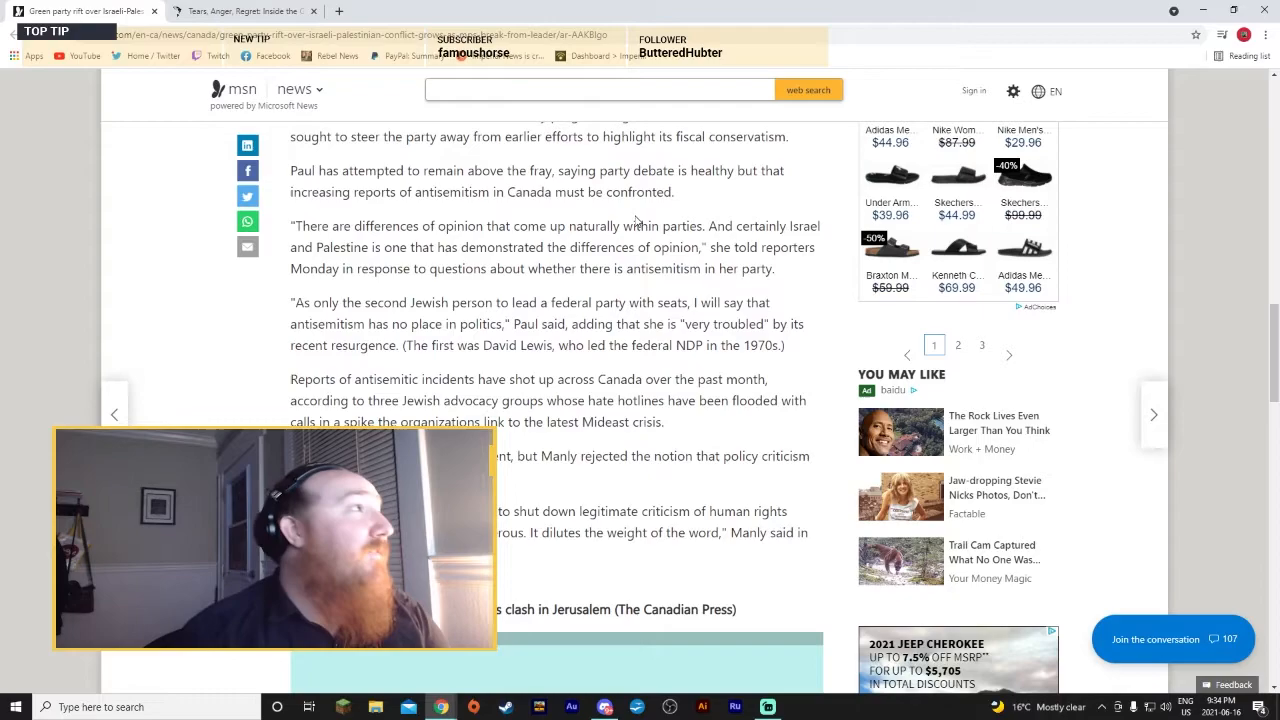
scroll(down, 3)
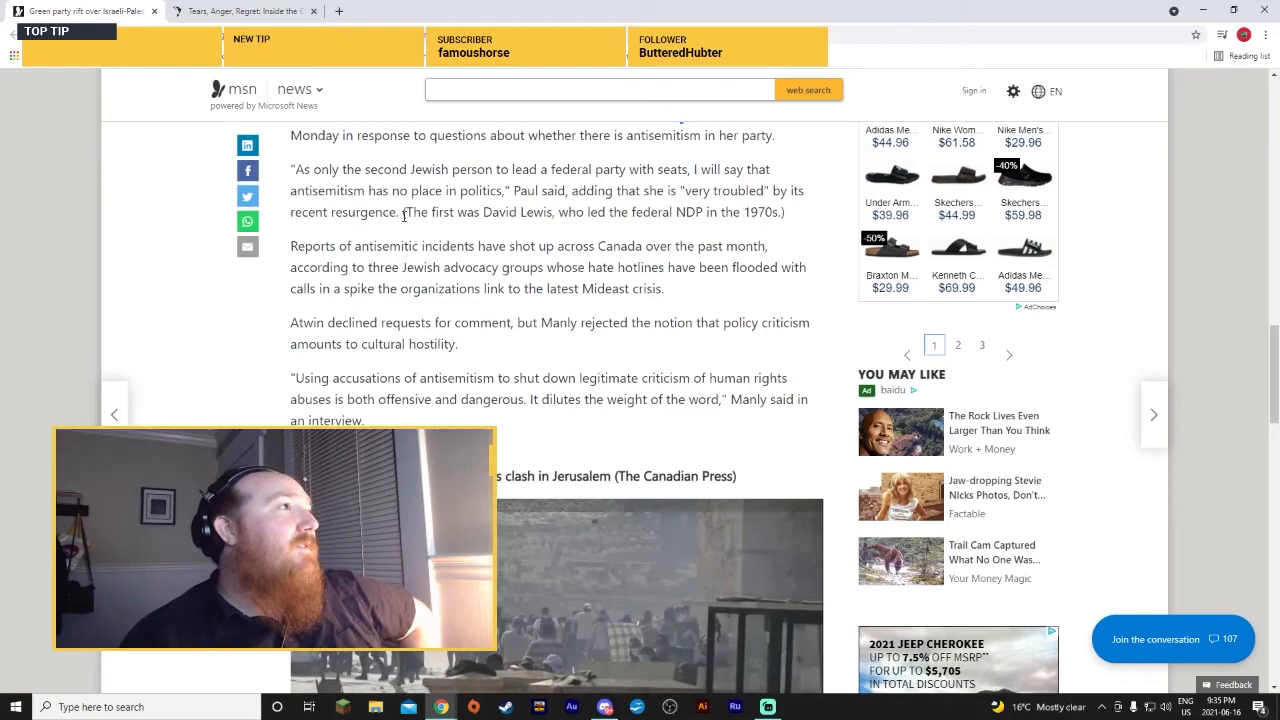
double_click(524, 190)
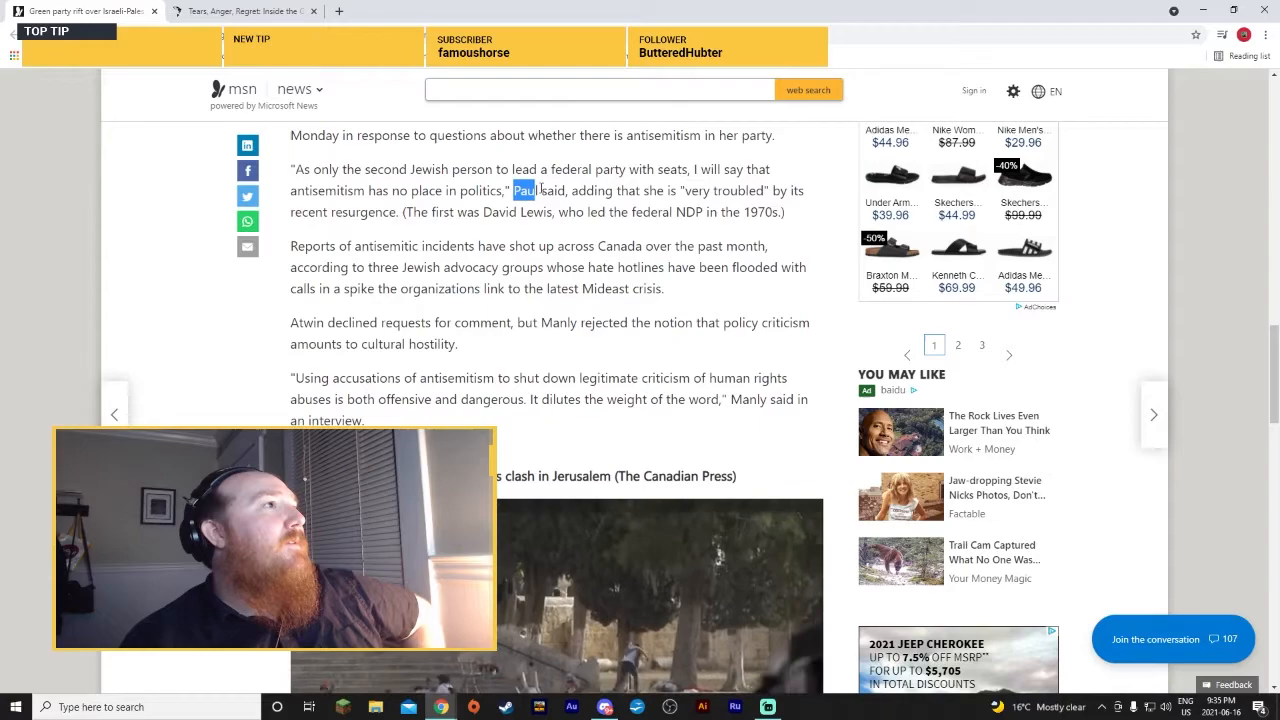
scroll(down, 3)
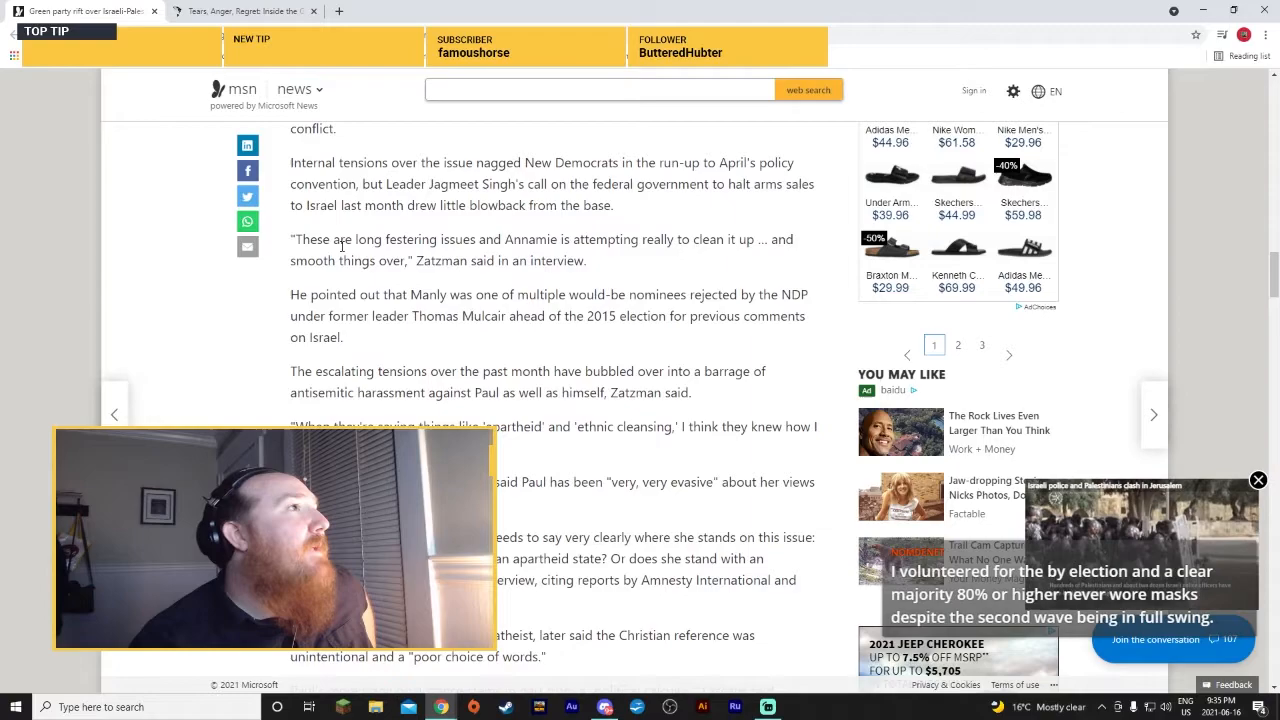
Step: Read the harassment of Paul and Zatzman and the 'apartheid' and 'poor choice of words' quotes
scroll(down, 3)
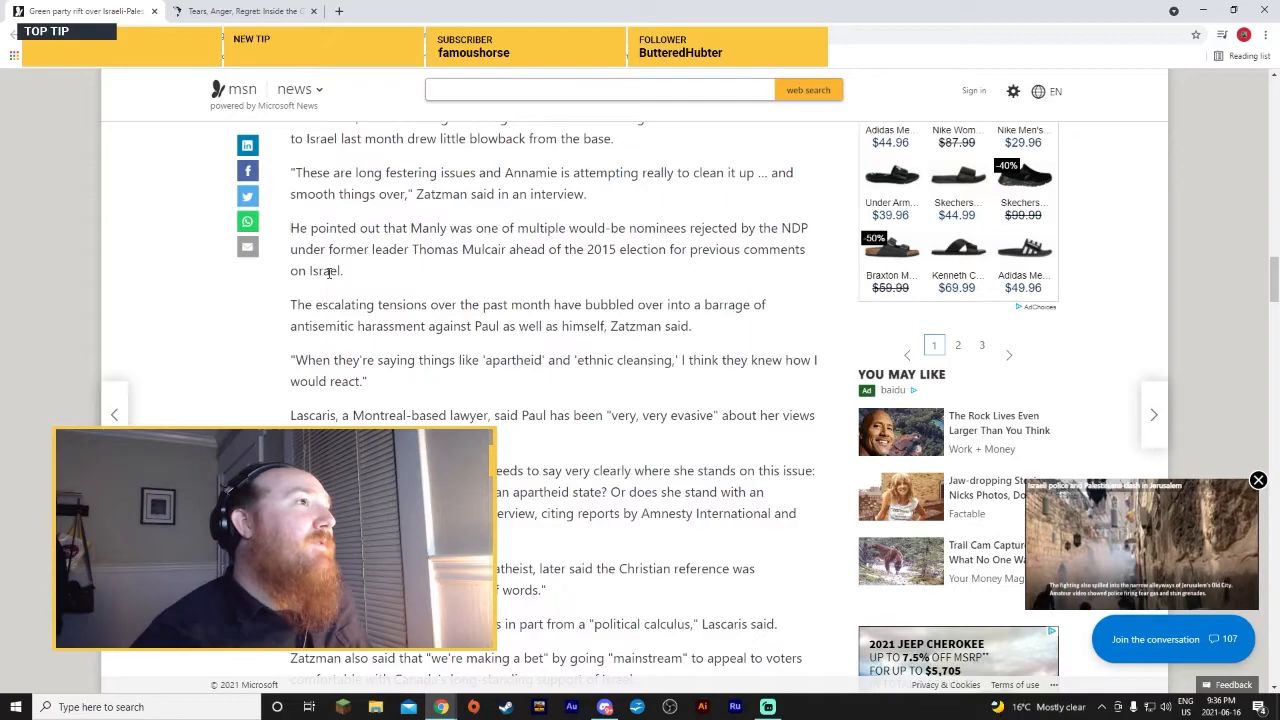
double_click(429, 228)
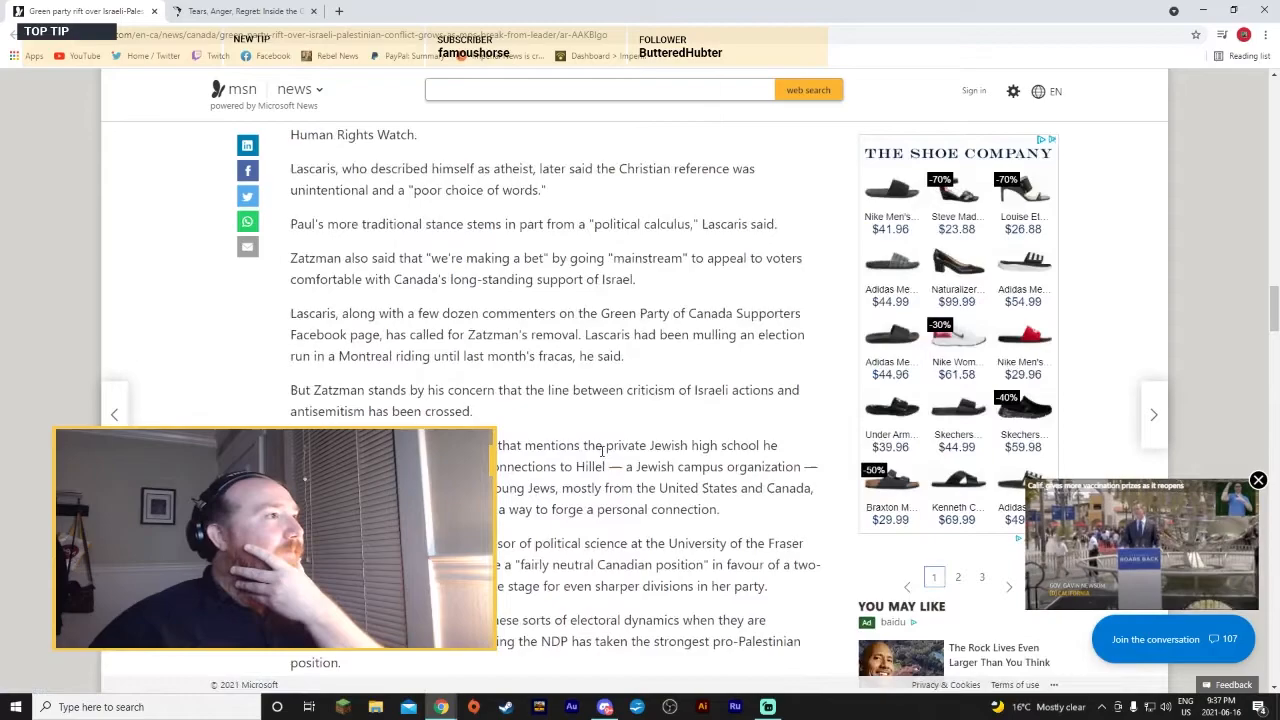
scroll(down, 3)
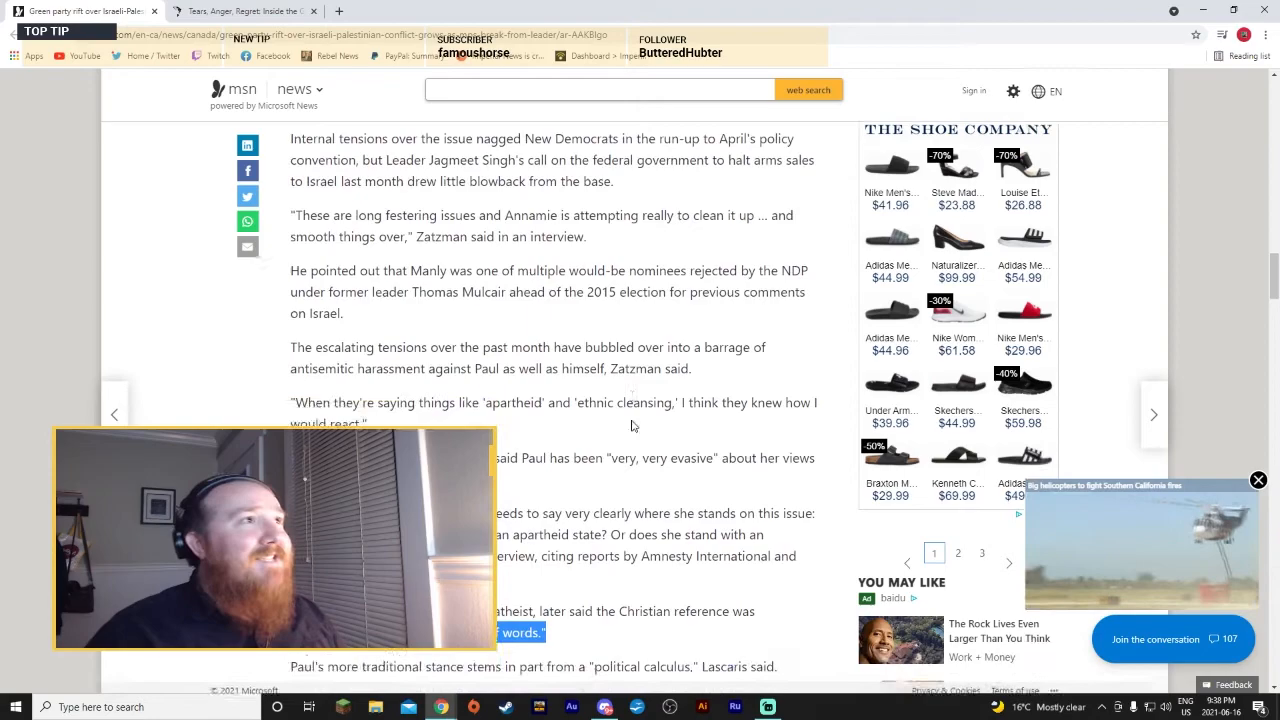
Step: Finish the MSN article before moving to The Tyee's 'Tears, Anger, Regret' story
scroll(down, 3)
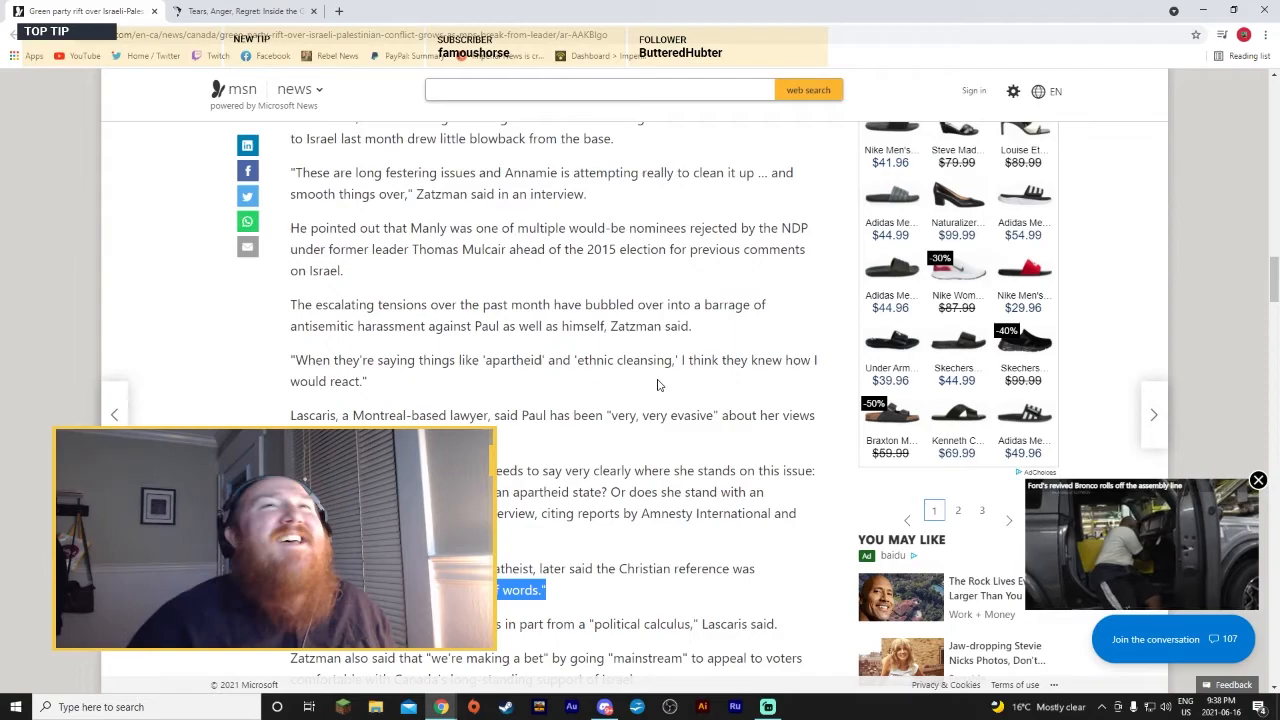
scroll(down, 3)
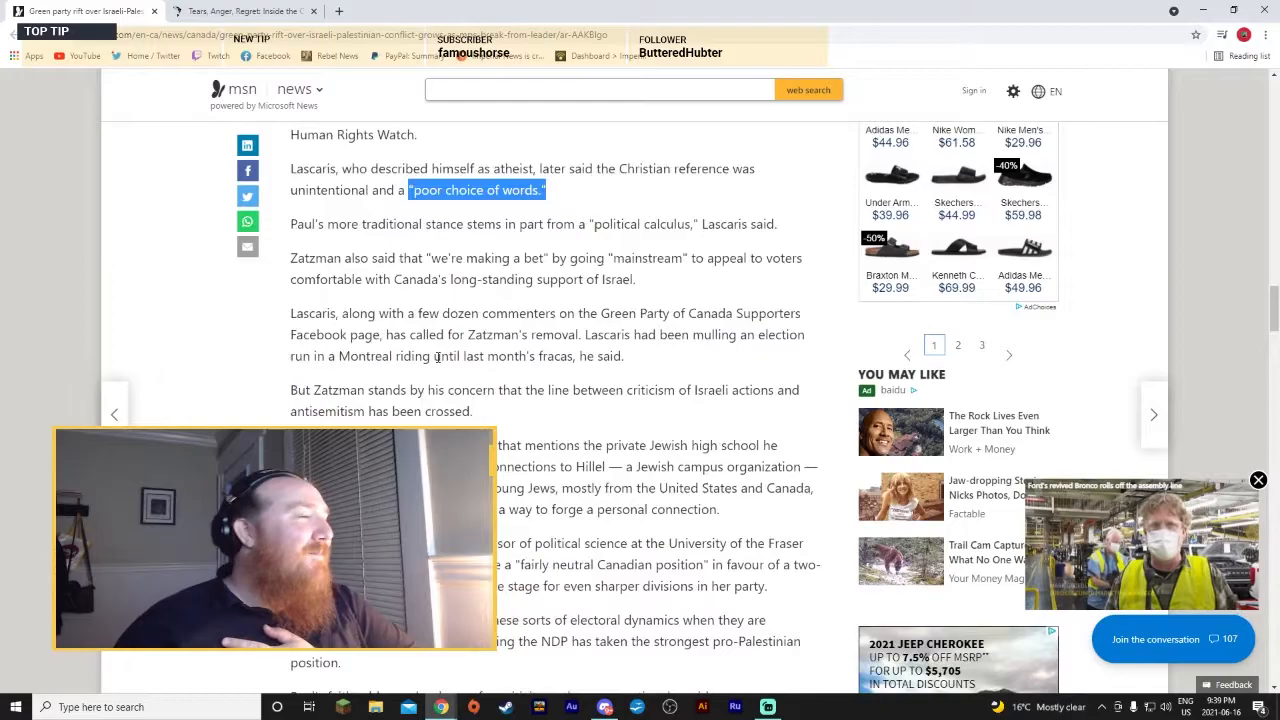
scroll(down, 3)
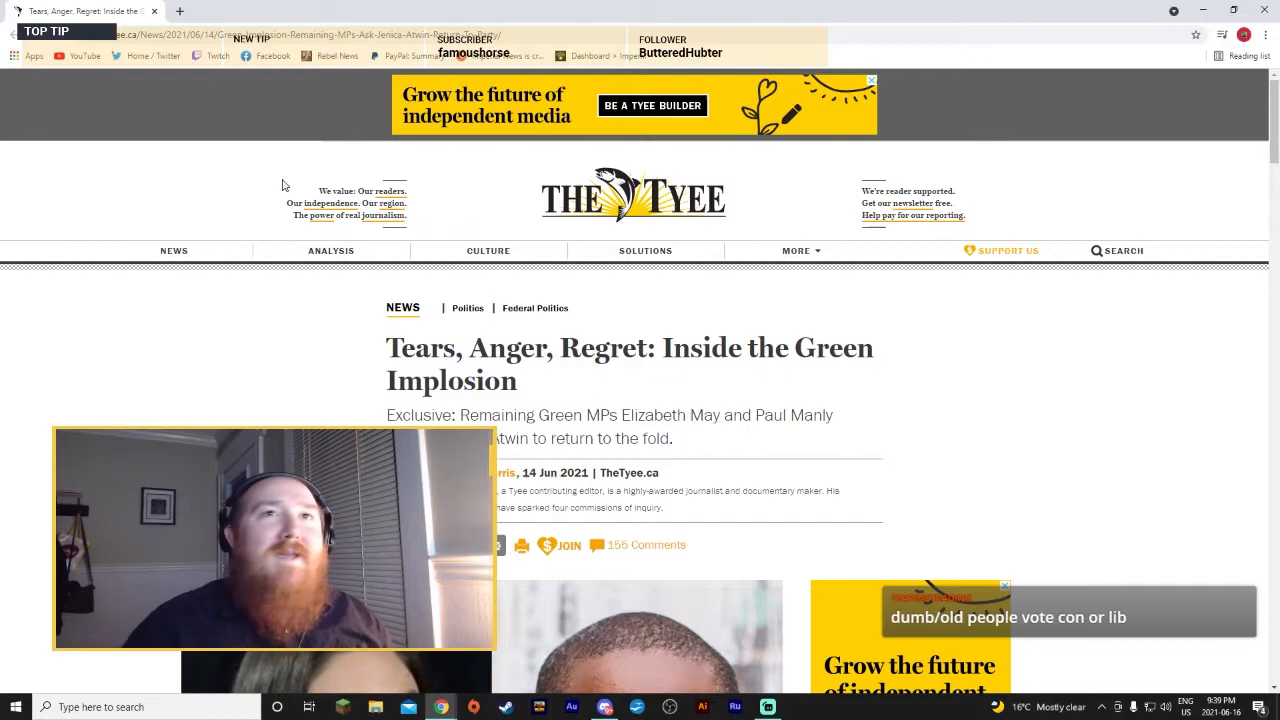
scroll(down, 3)
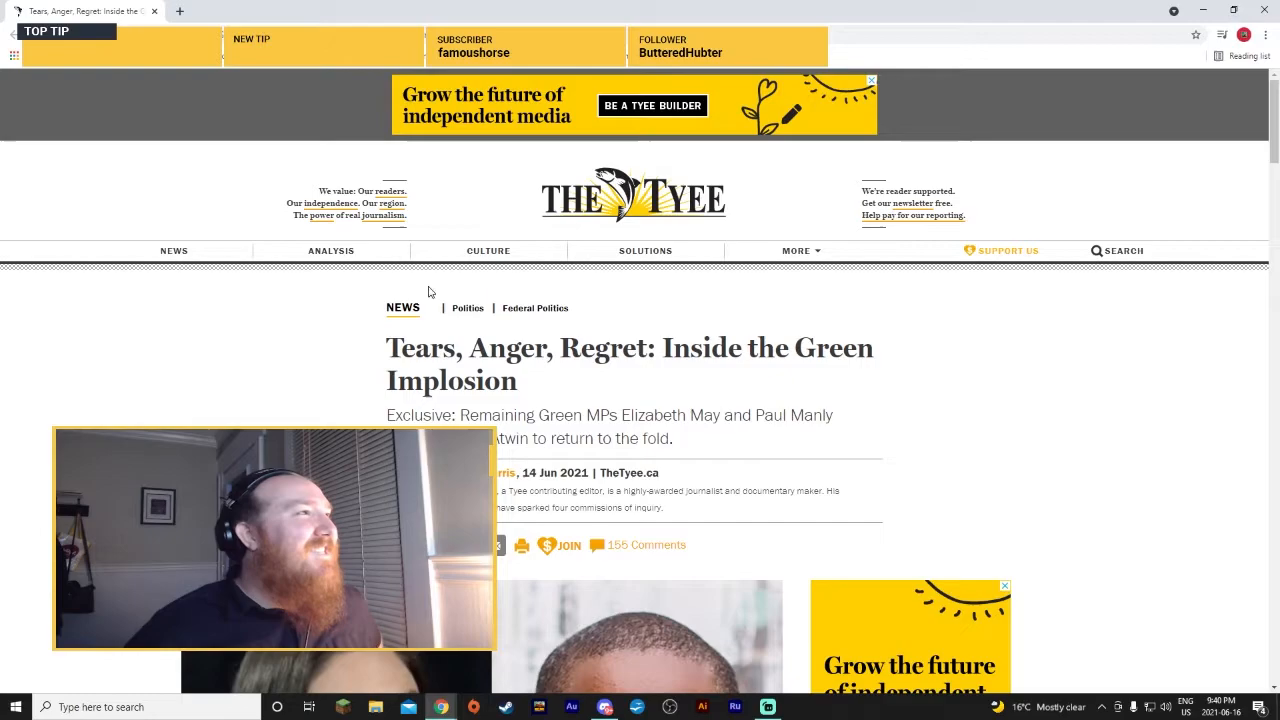
scroll(down, 3)
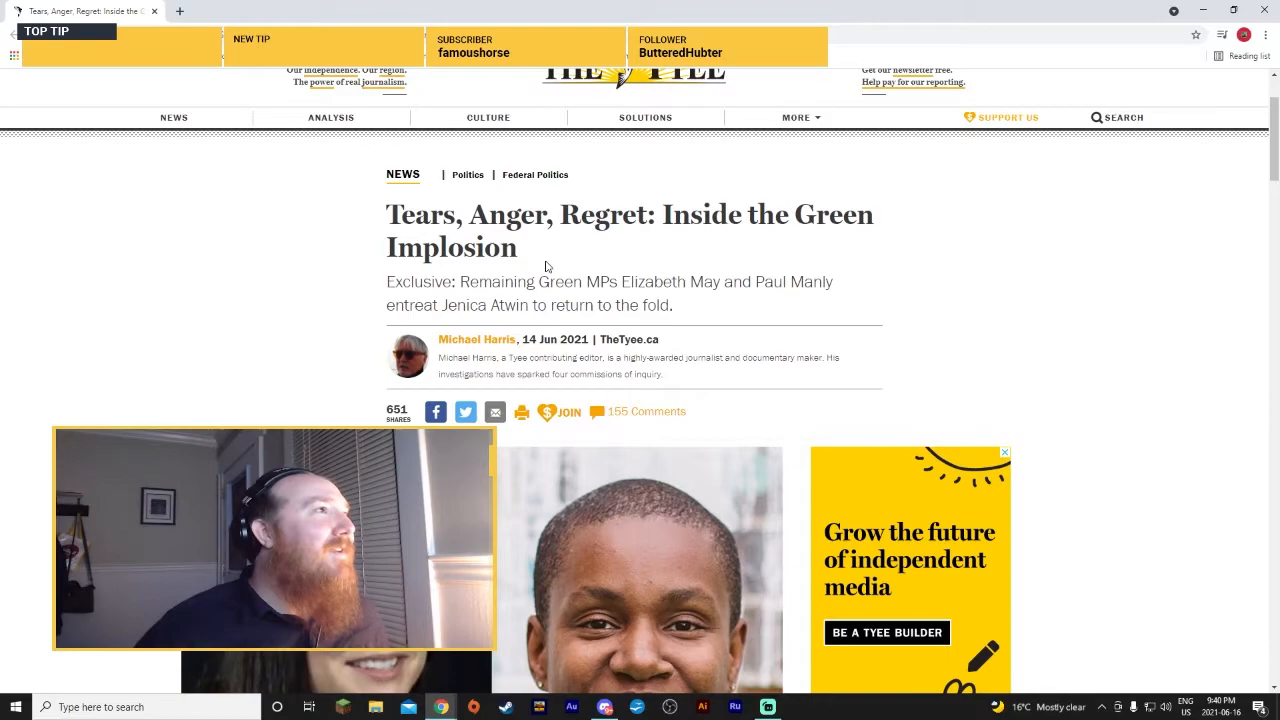
scroll(down, 3)
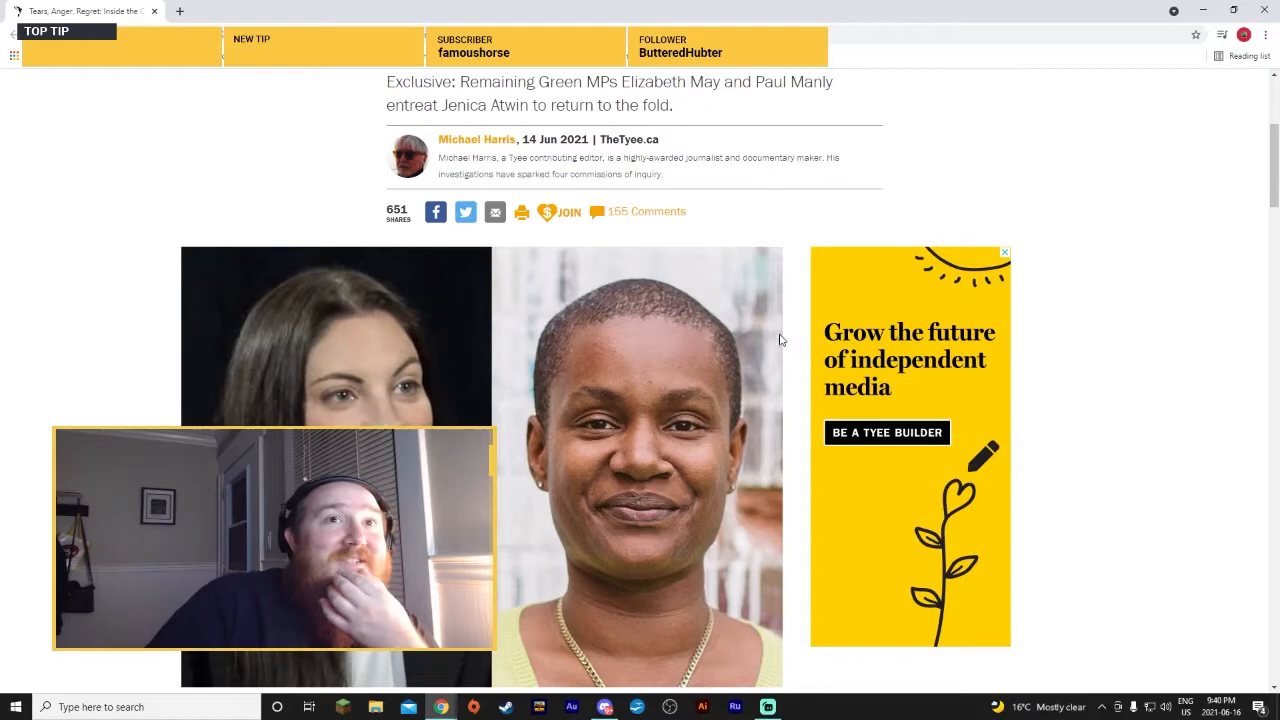
scroll(down, 3)
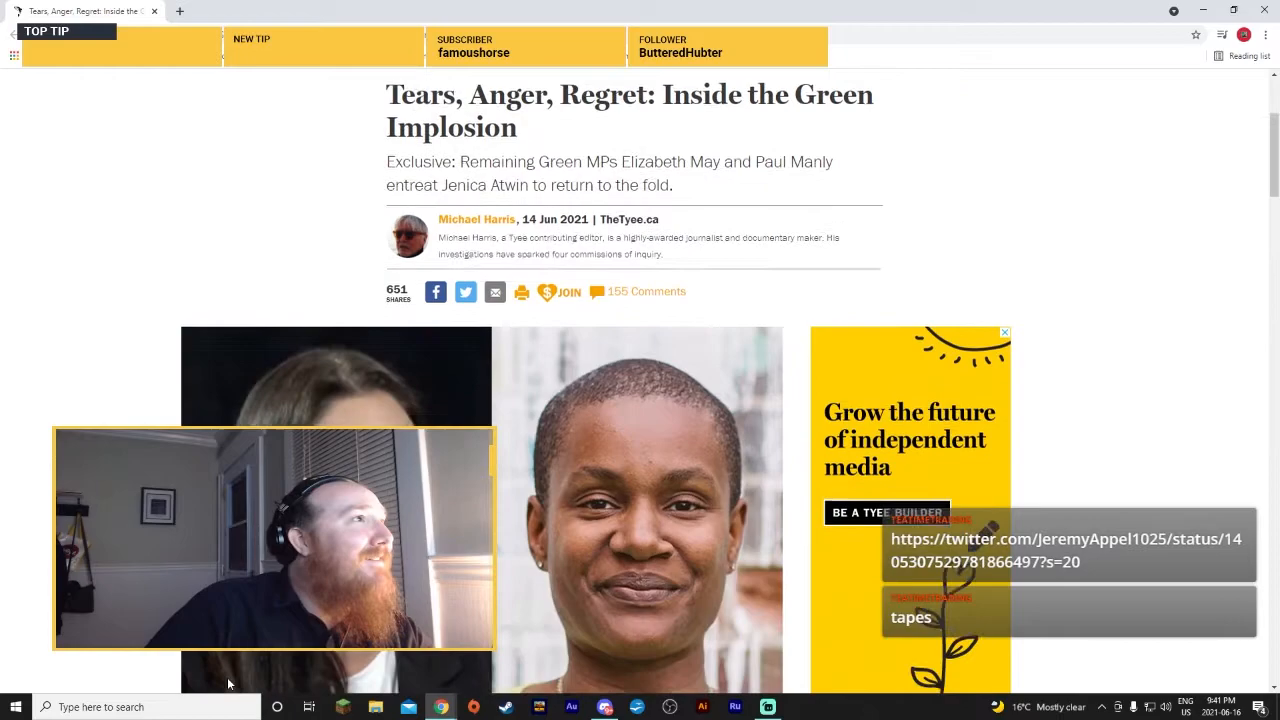
scroll(down, 3)
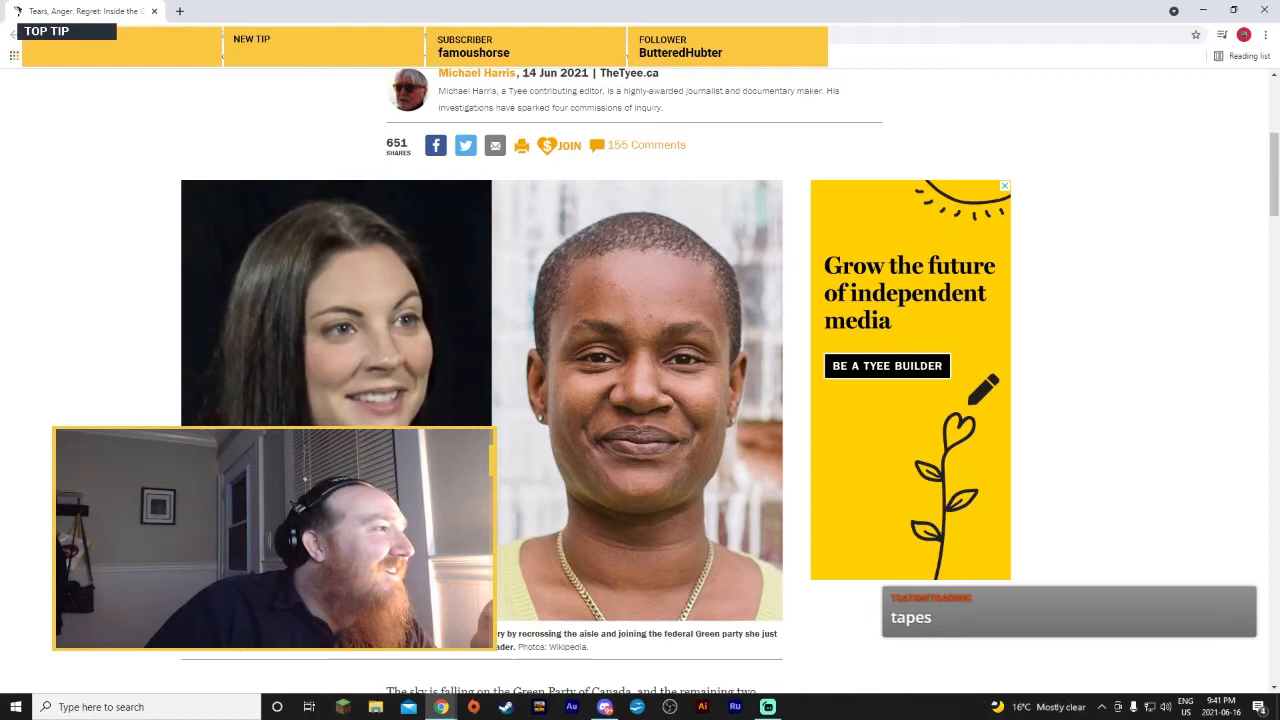
scroll(down, 3)
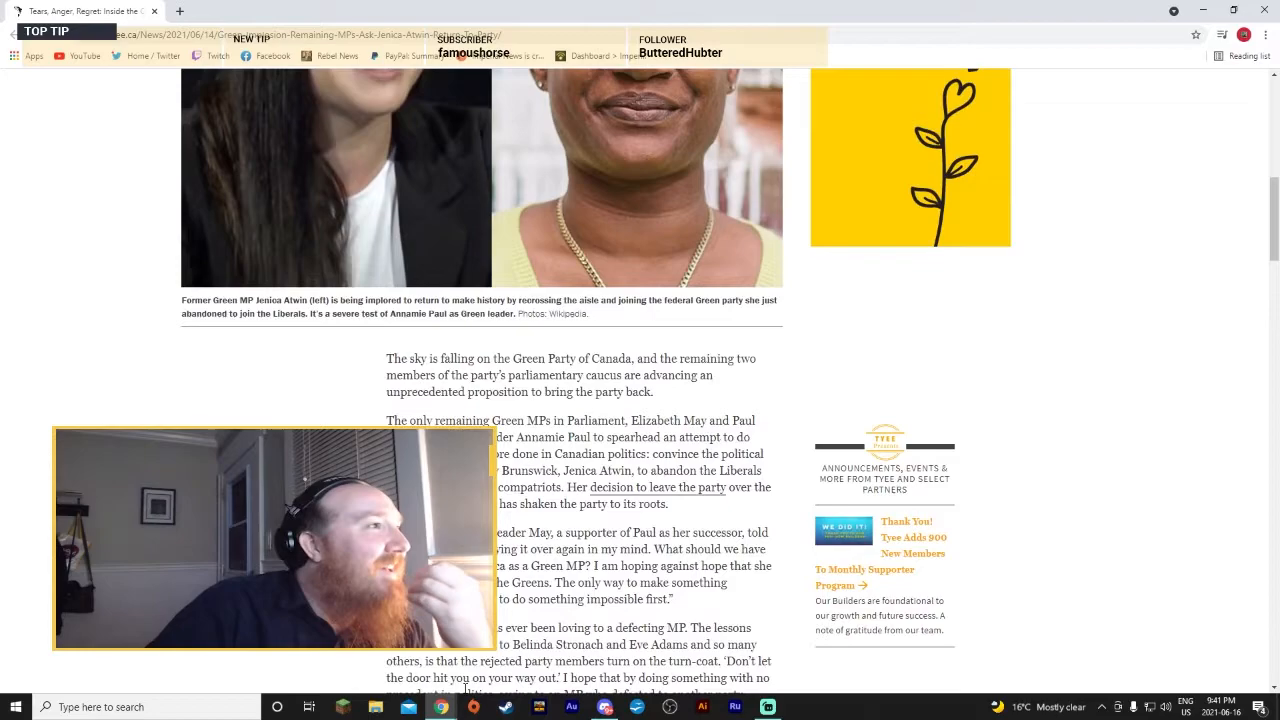
scroll(down, 3)
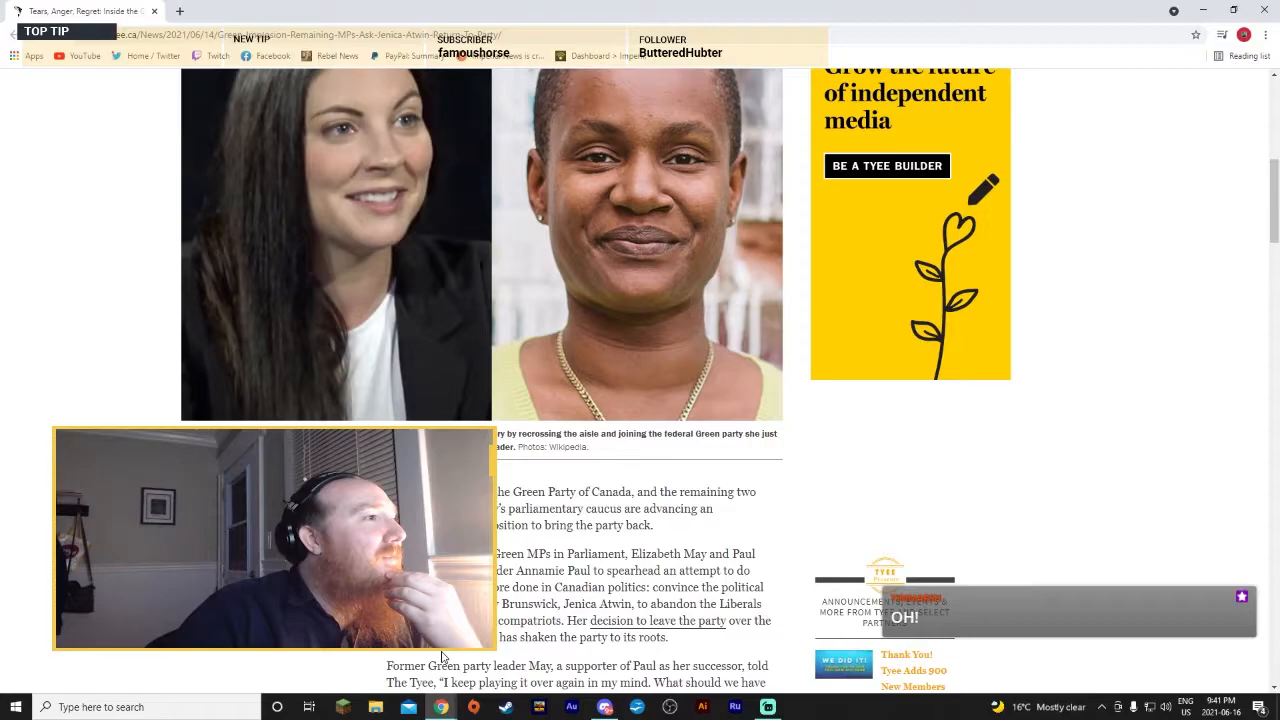
scroll(down, 3)
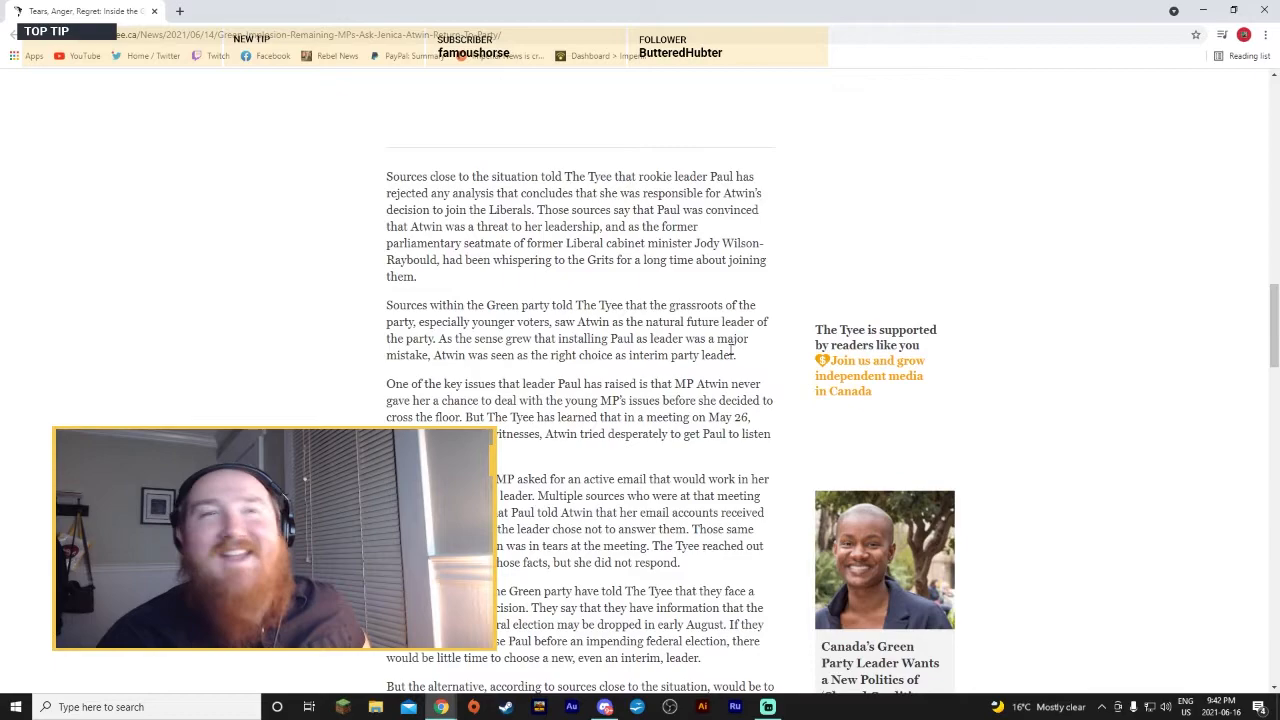
drag(420, 226, 870, 391)
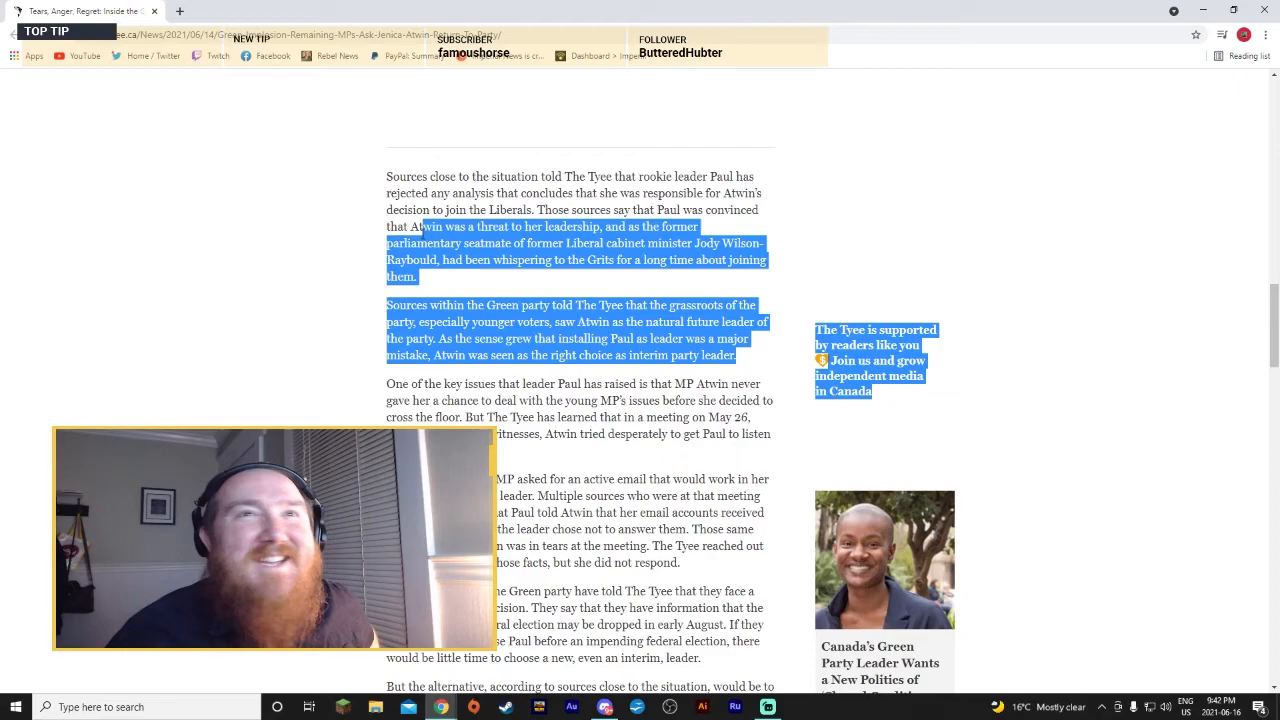
scroll(down, 3)
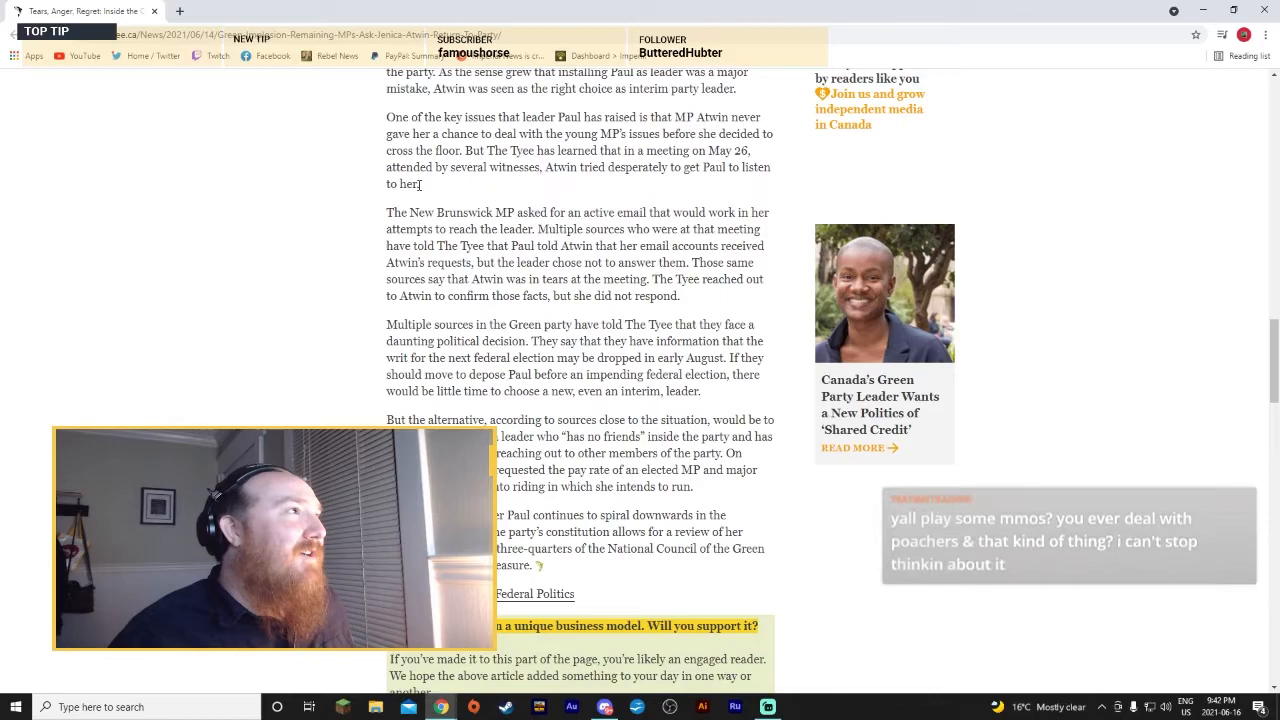
scroll(down, 3)
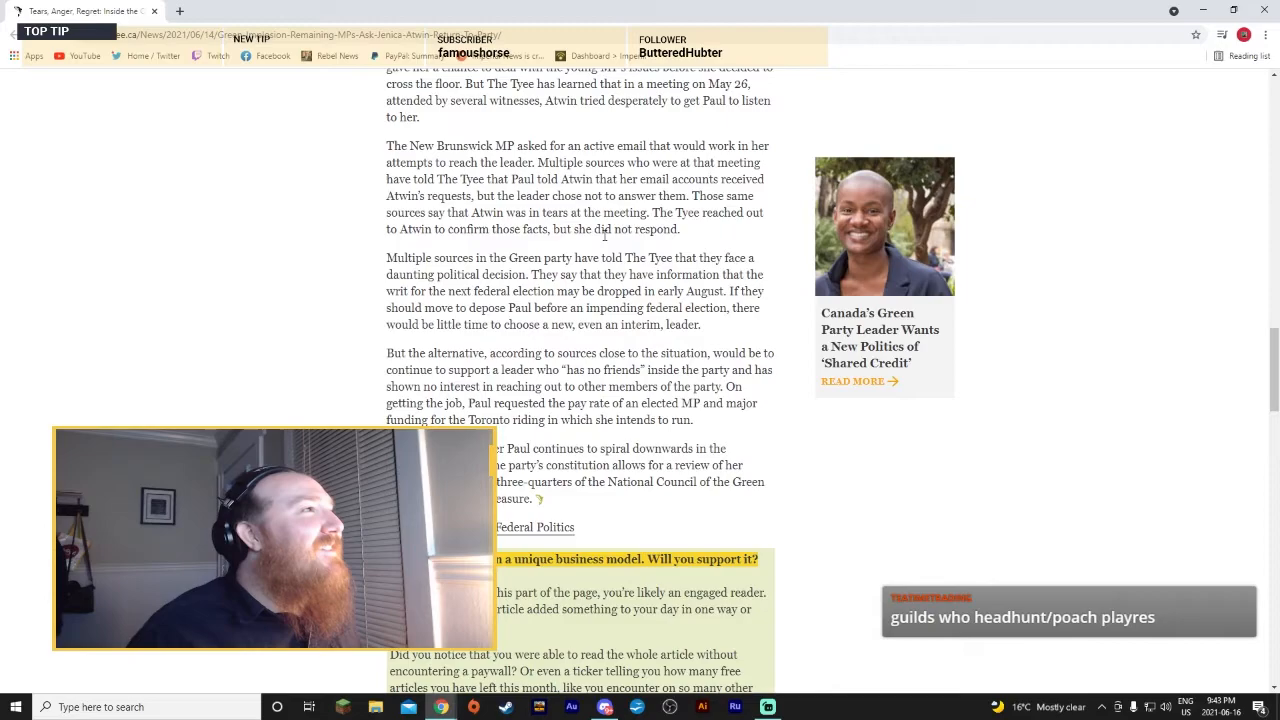
scroll(down, 3)
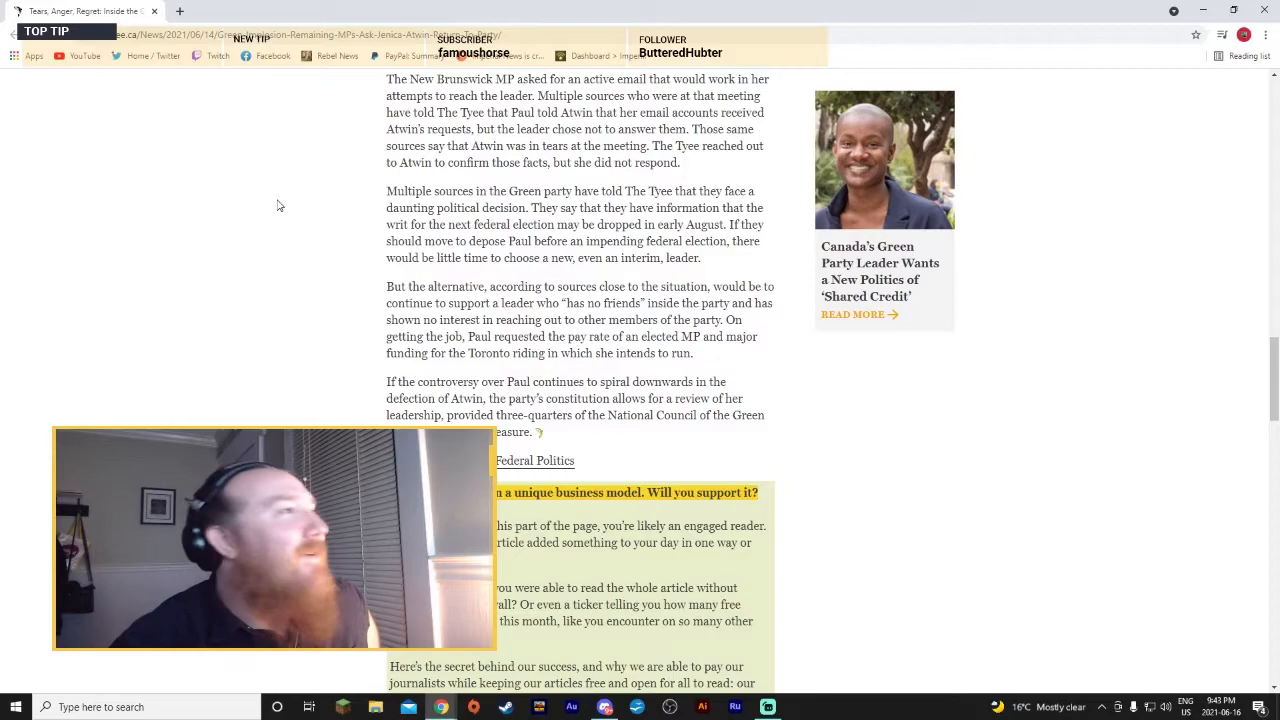
scroll(down, 3)
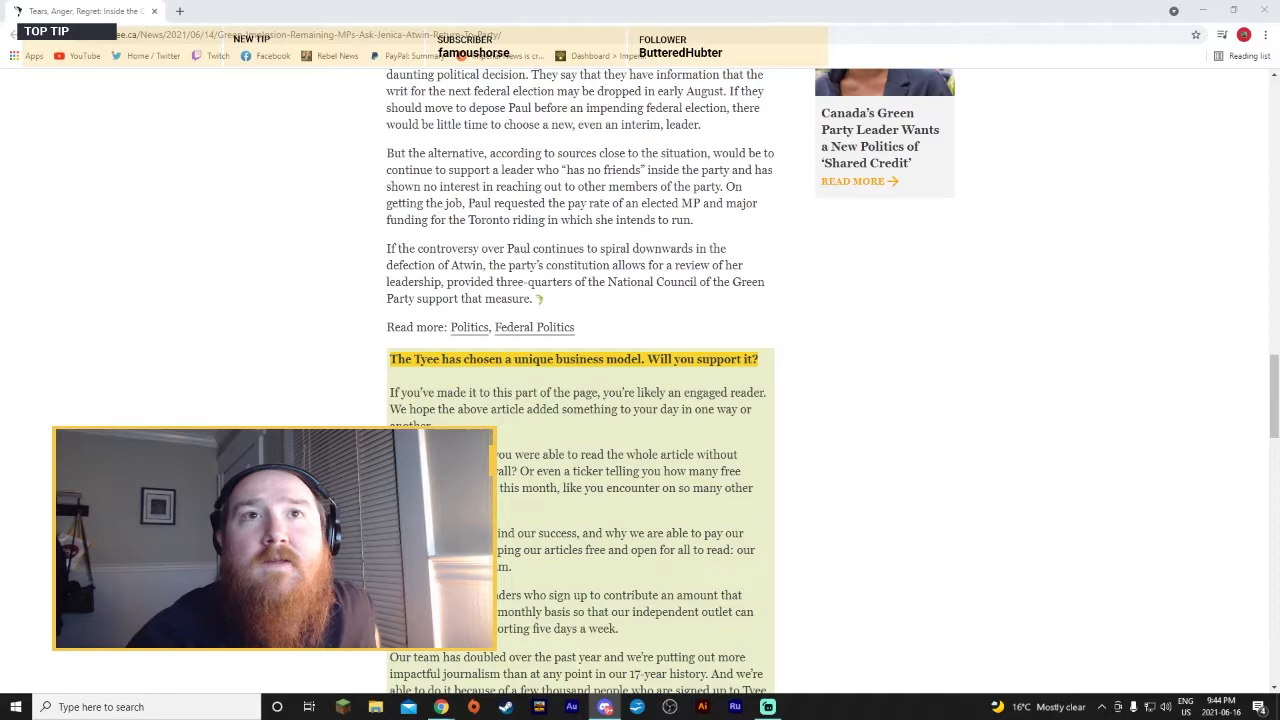
click(245, 11)
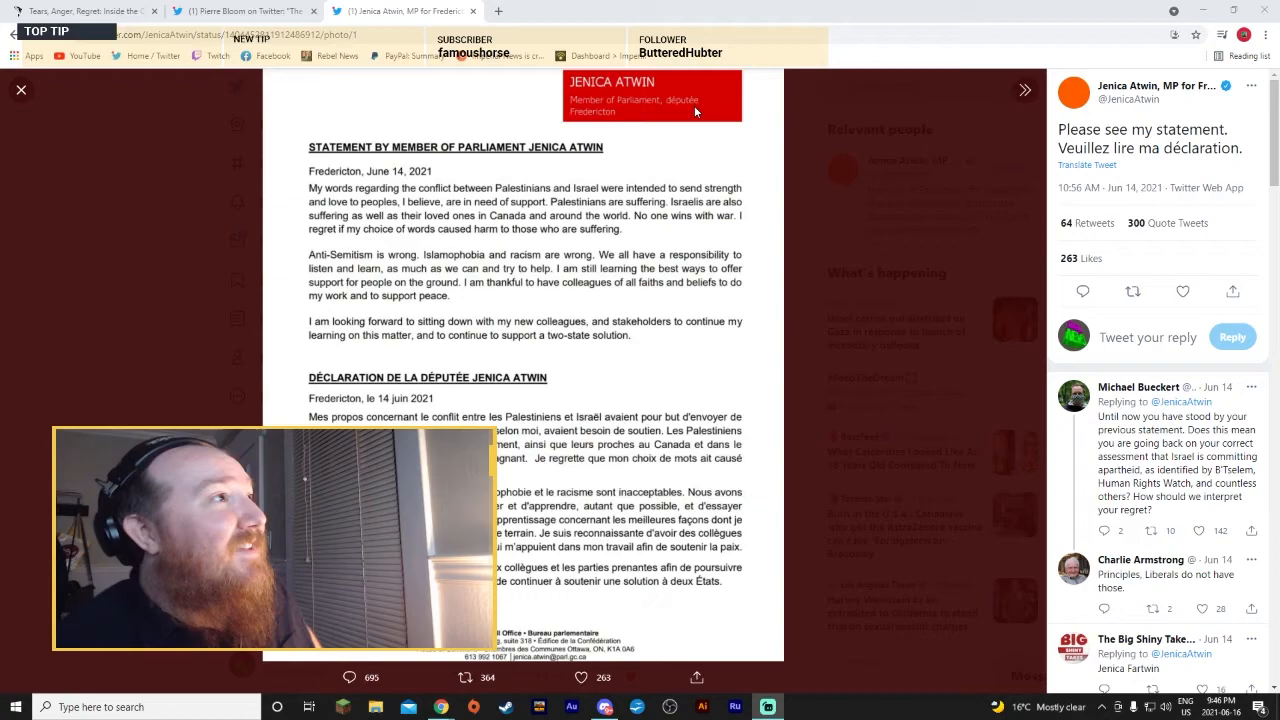
mouse_move(663, 162)
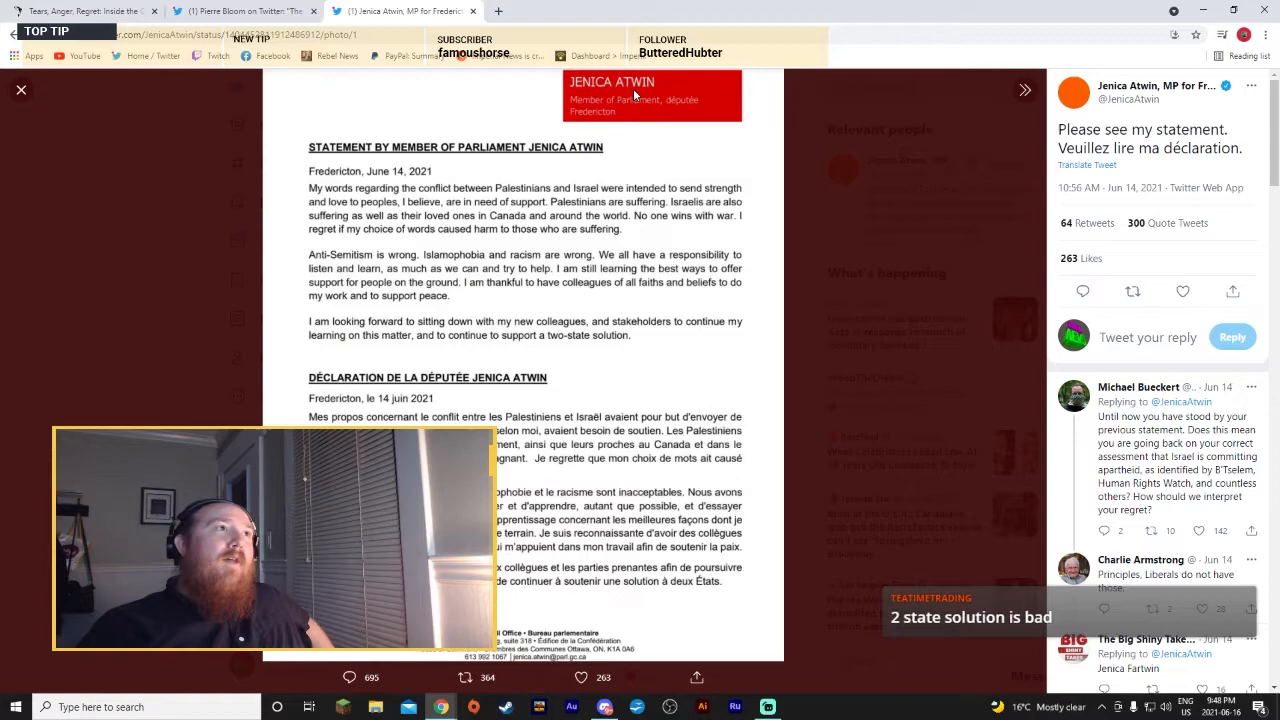
mouse_move(535, 200)
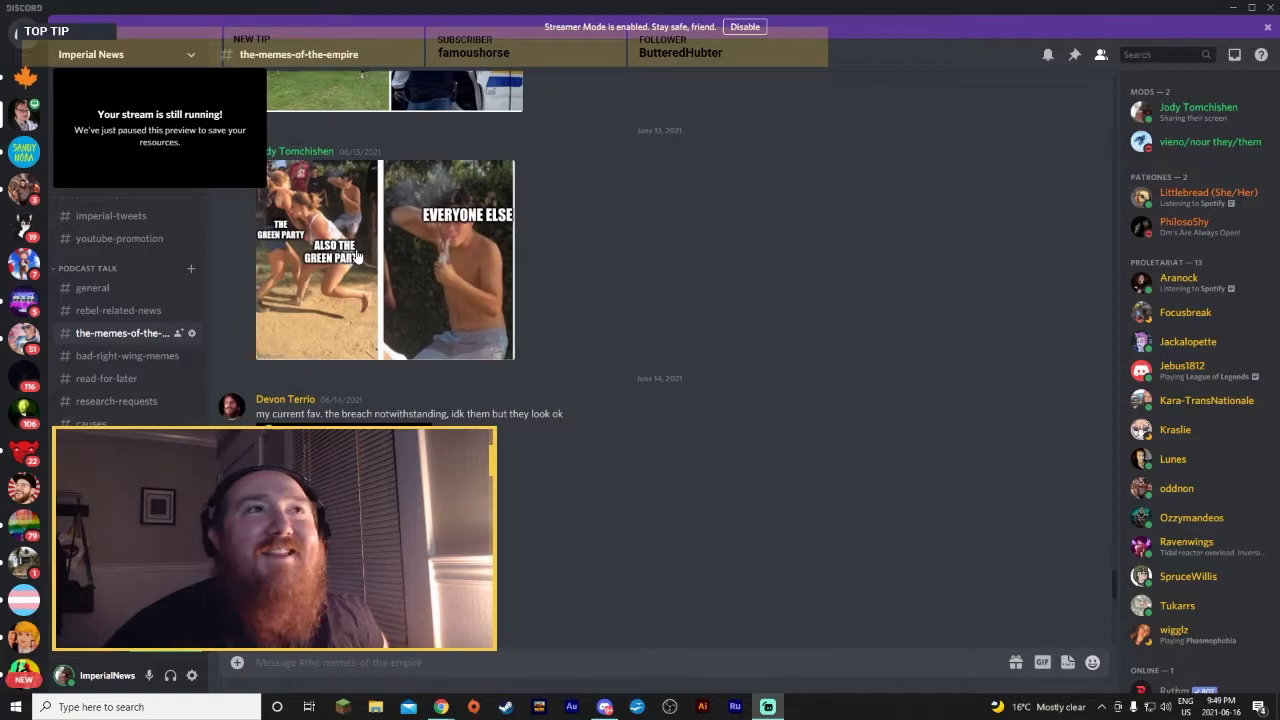
scroll(down, 3)
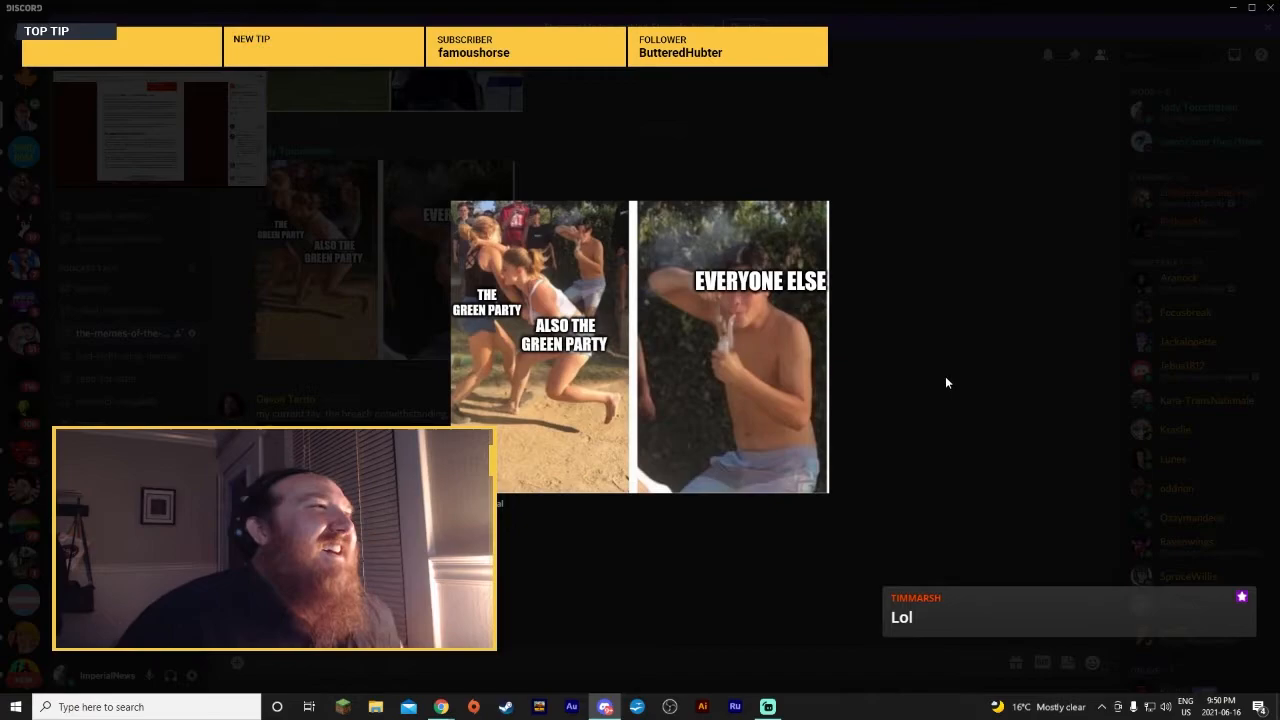
mouse_move(910, 341)
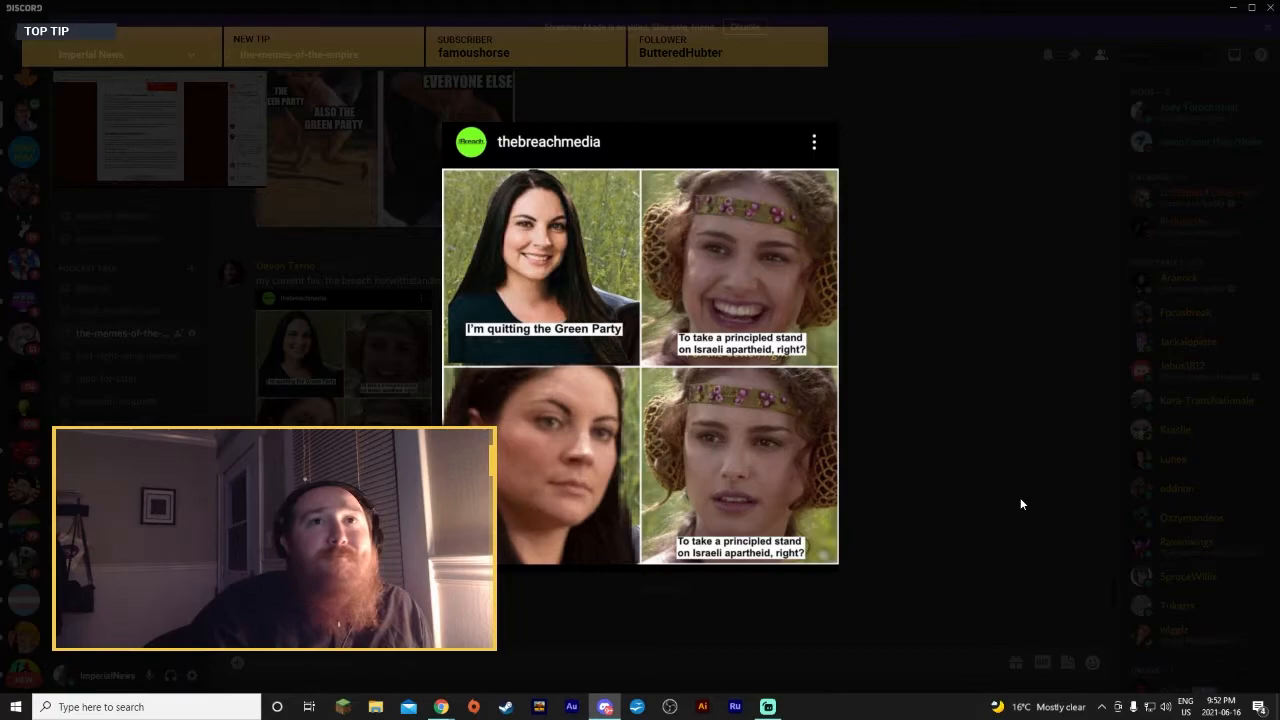
mouse_move(962, 369)
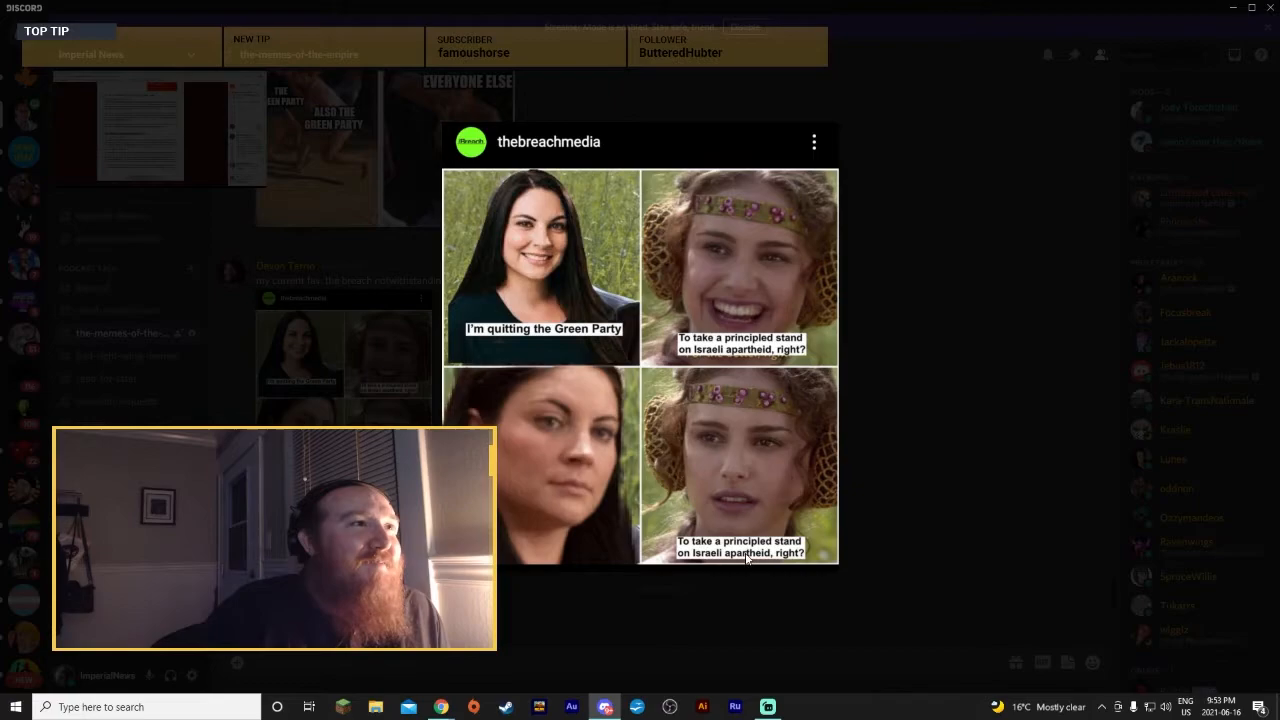
mouse_move(947, 246)
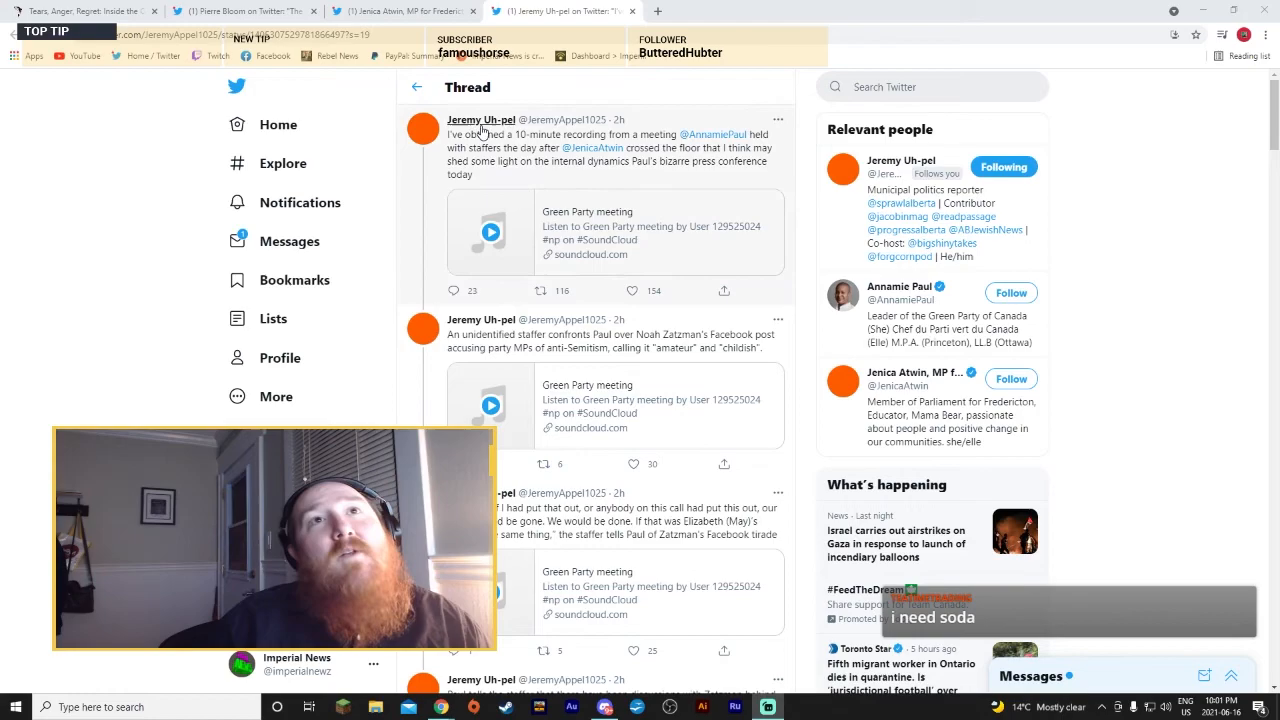
mouse_move(481, 119)
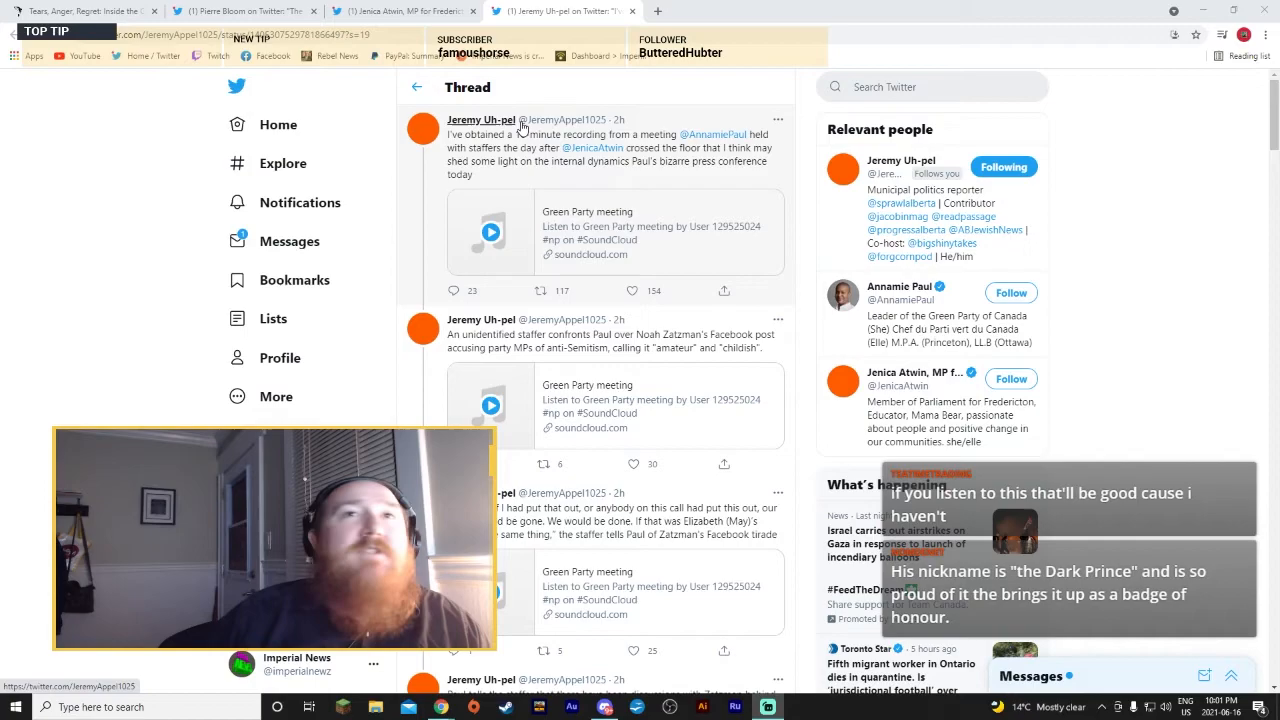
mouse_move(481, 119)
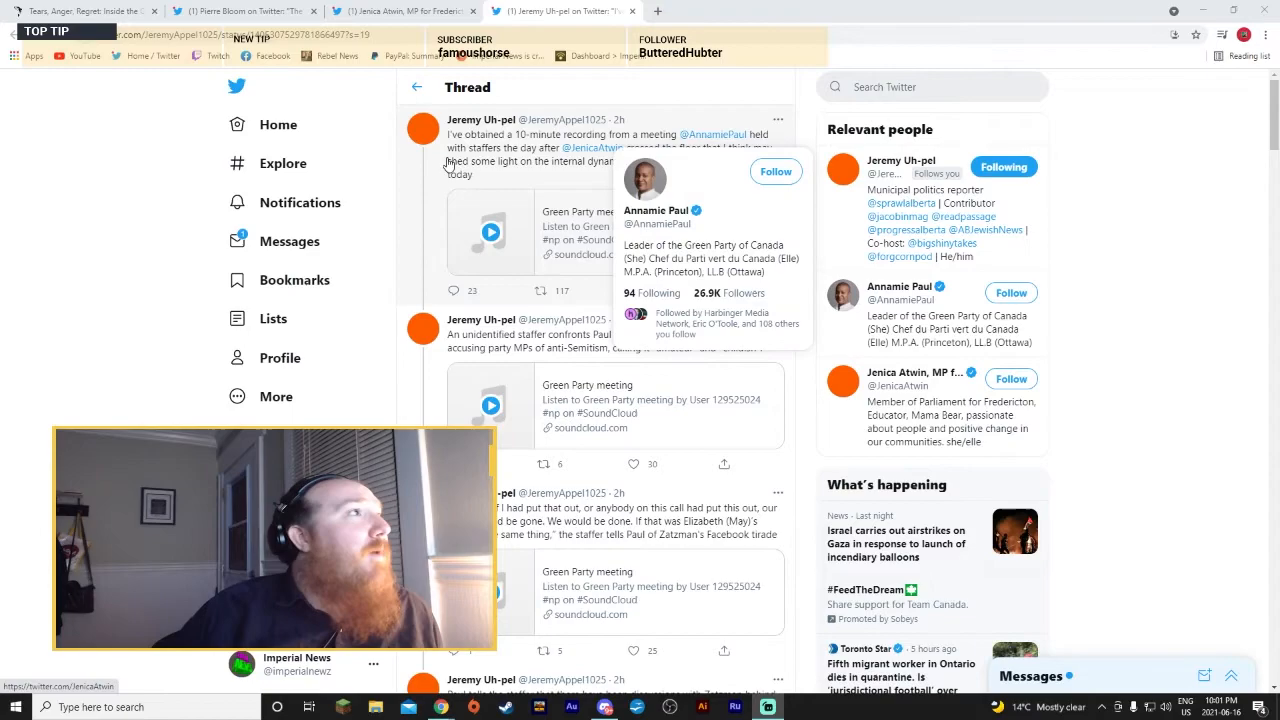
mouse_move(676, 180)
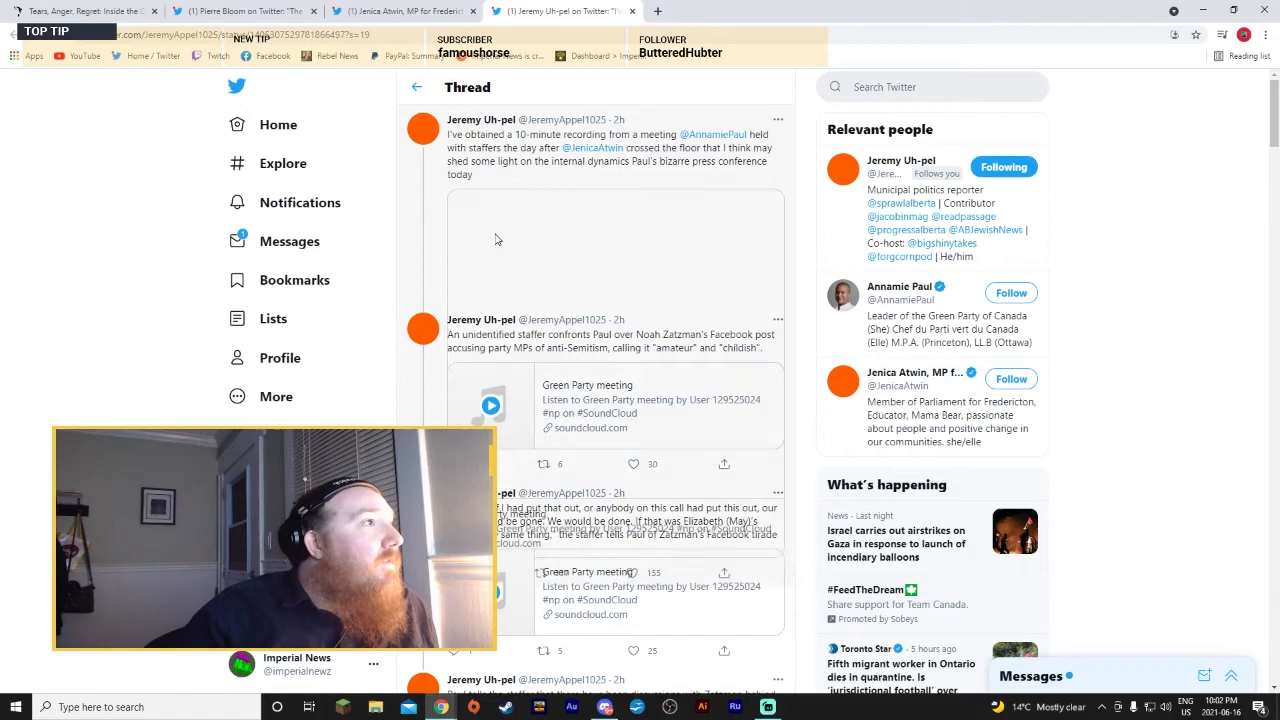
Step: Play the SoundCloud meeting recording in Jeremy Appel's first tweet, then scroll the thread
click(491, 405)
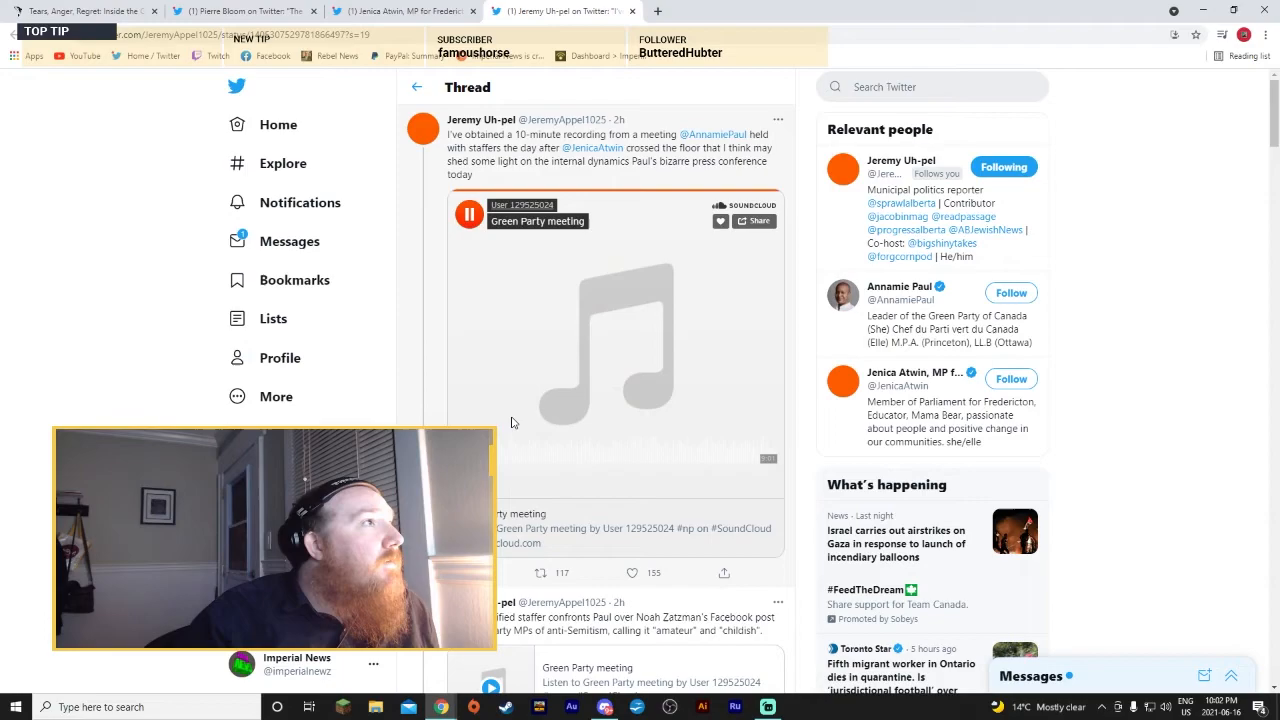
scroll(down, 3)
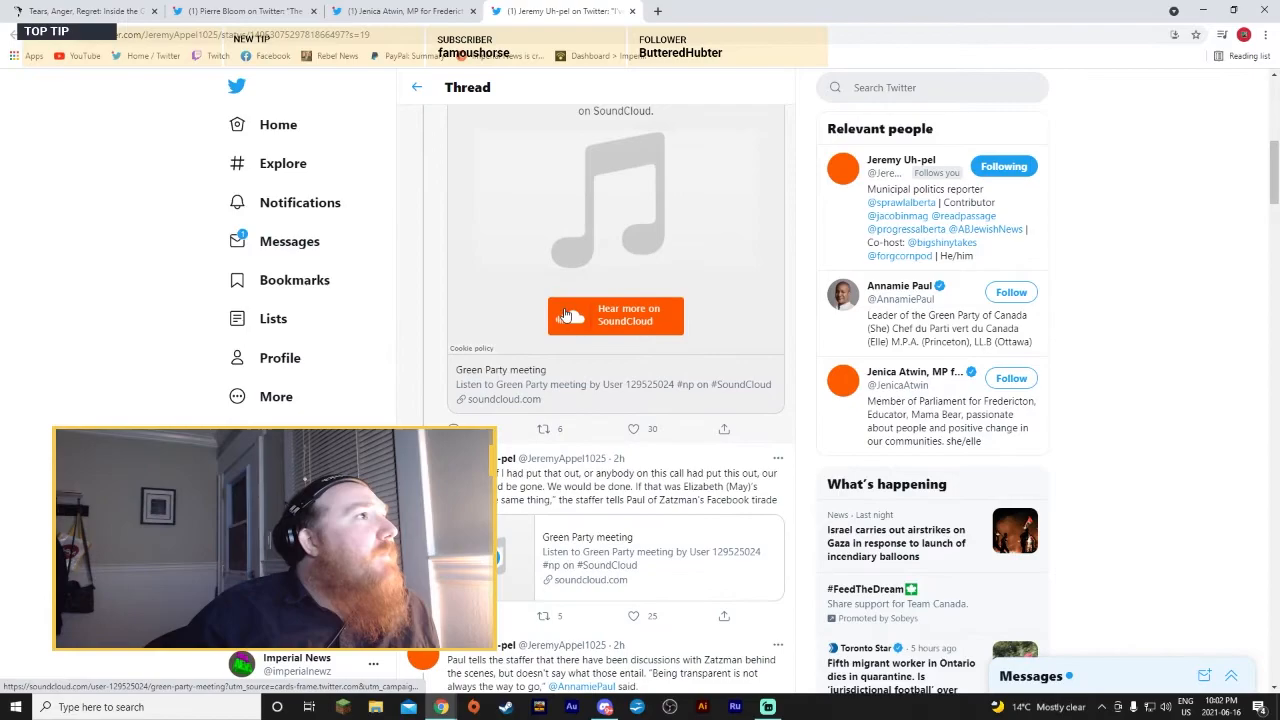
Step: Scroll to the closing tweets on Zatzman working with MPs and EDAs weighing leaving
scroll(down, 3)
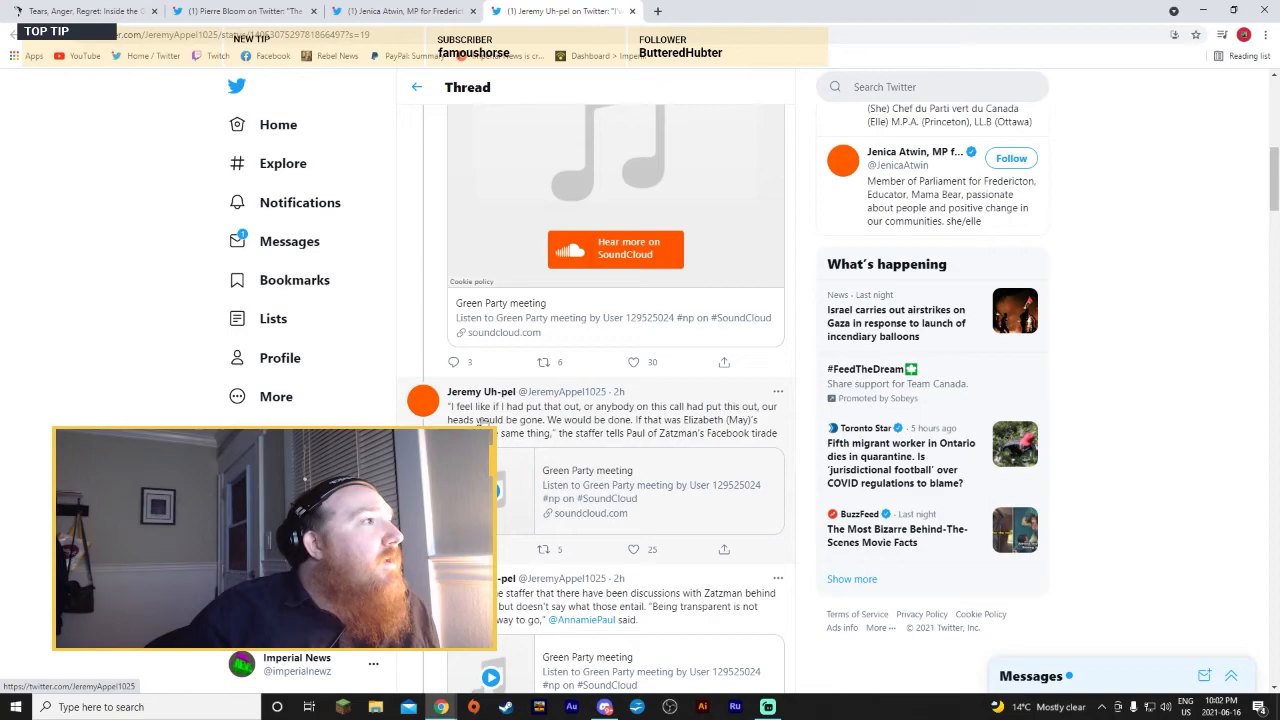
mouse_move(738, 418)
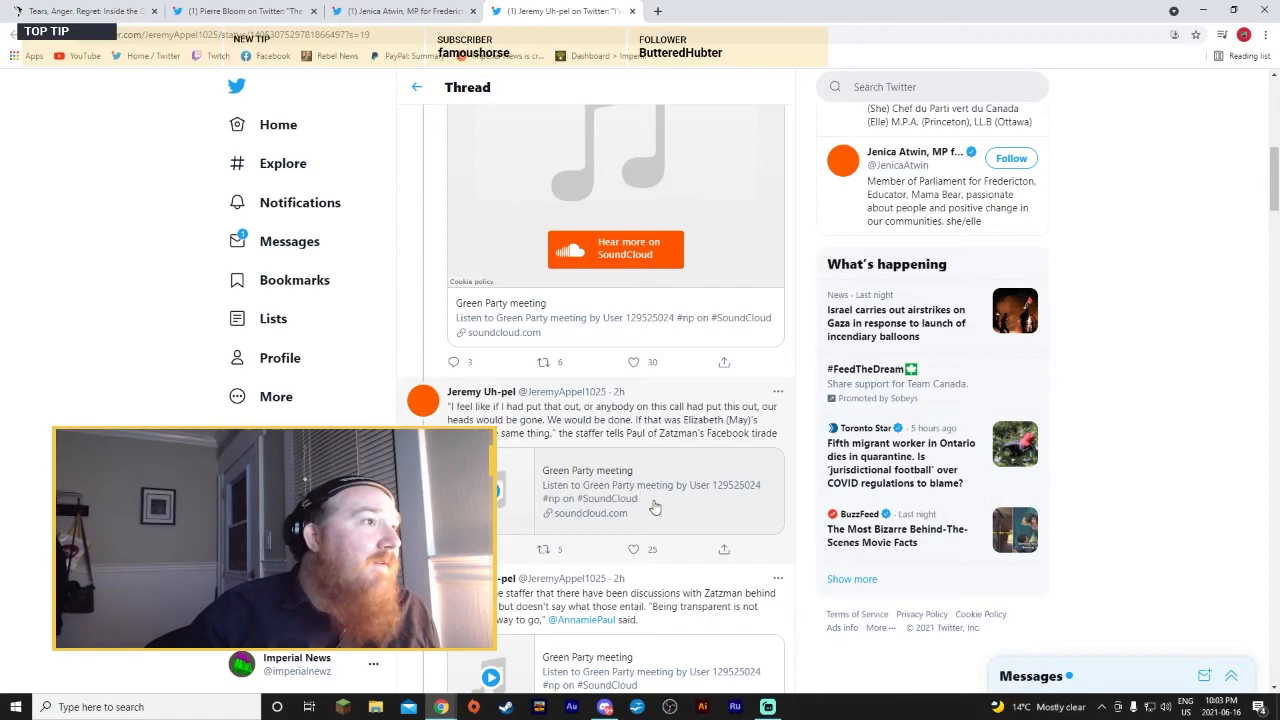
scroll(down, 3)
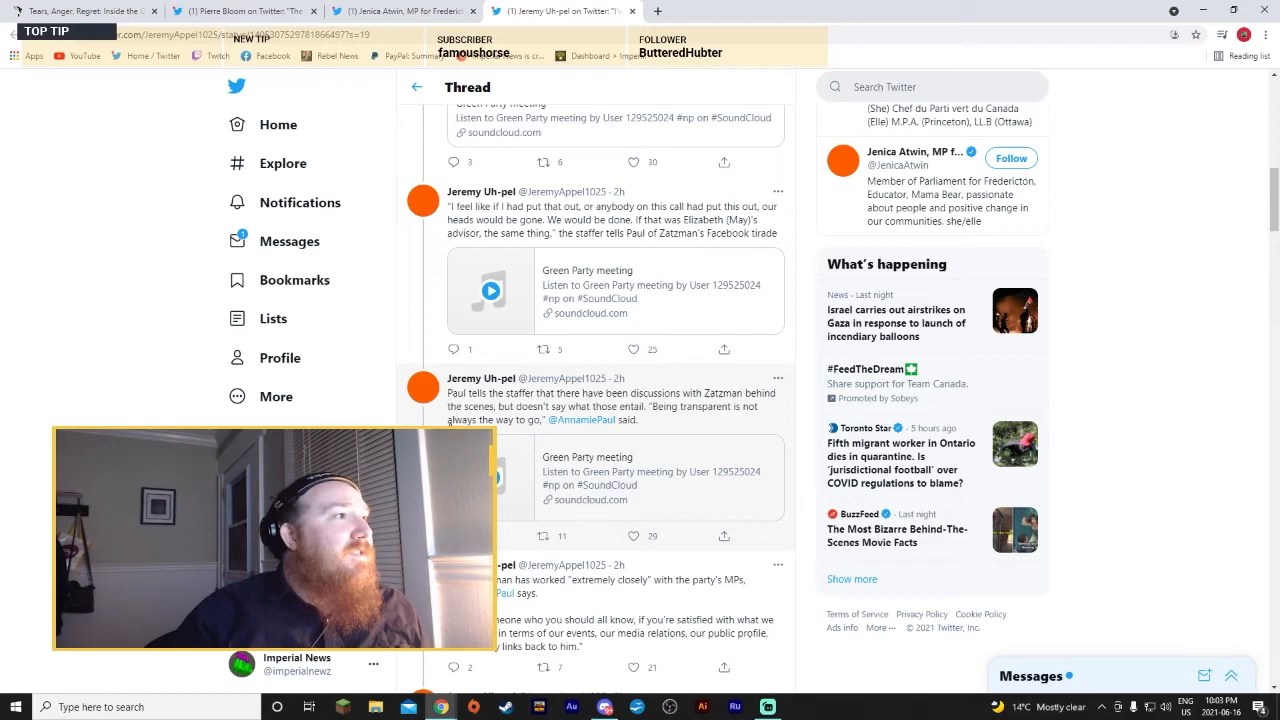
scroll(down, 3)
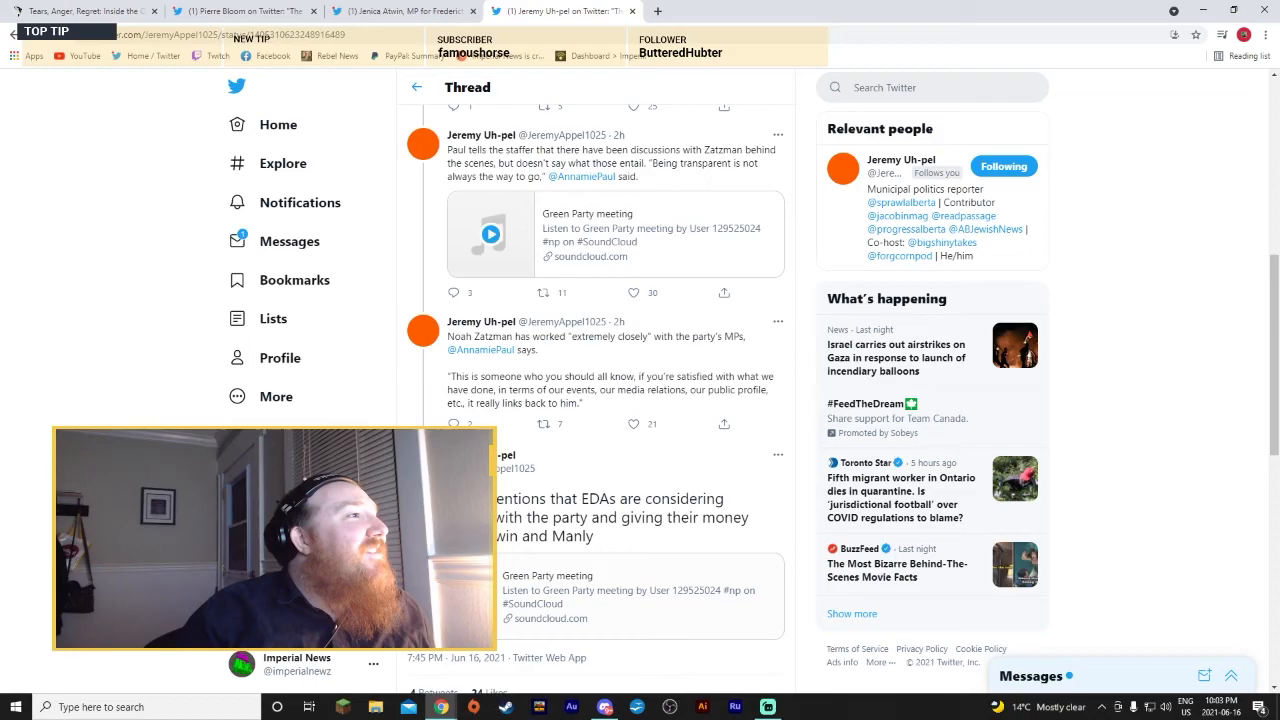
Step: Read the final tweet quoting Paul on EDAs disaffiliating and replies like 'What a dithering word salad'
scroll(down, 3)
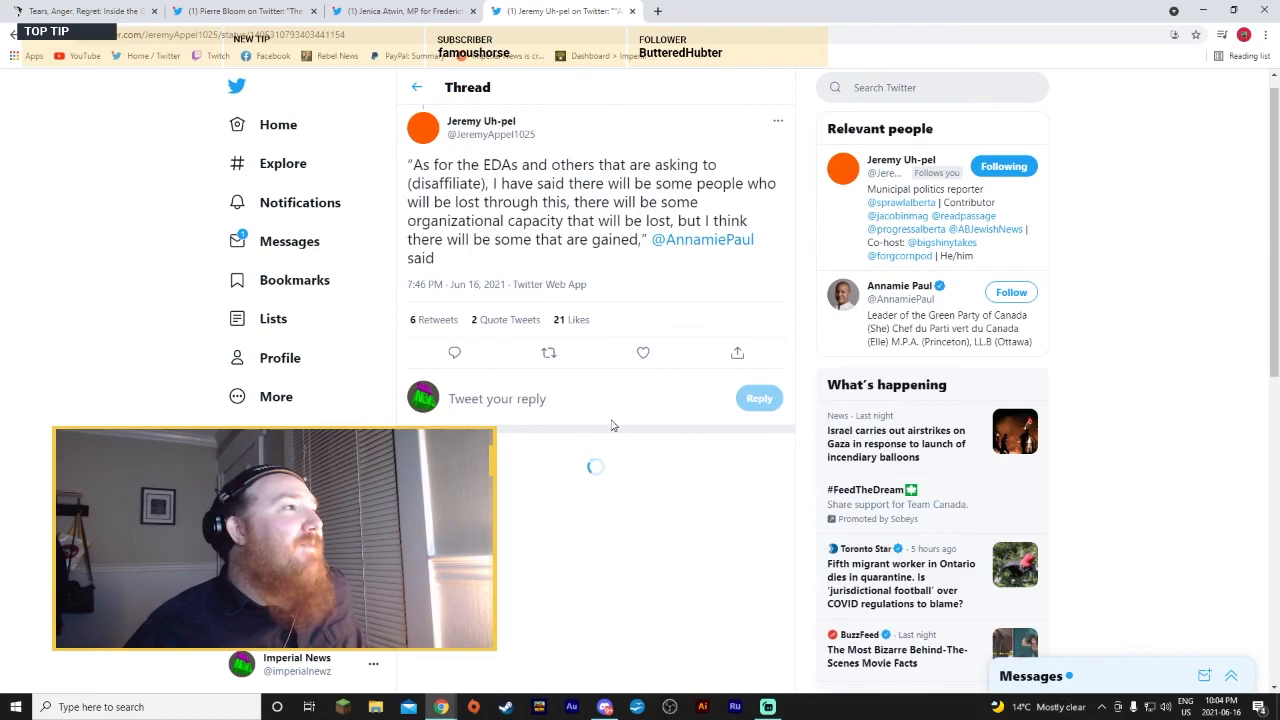
scroll(down, 3)
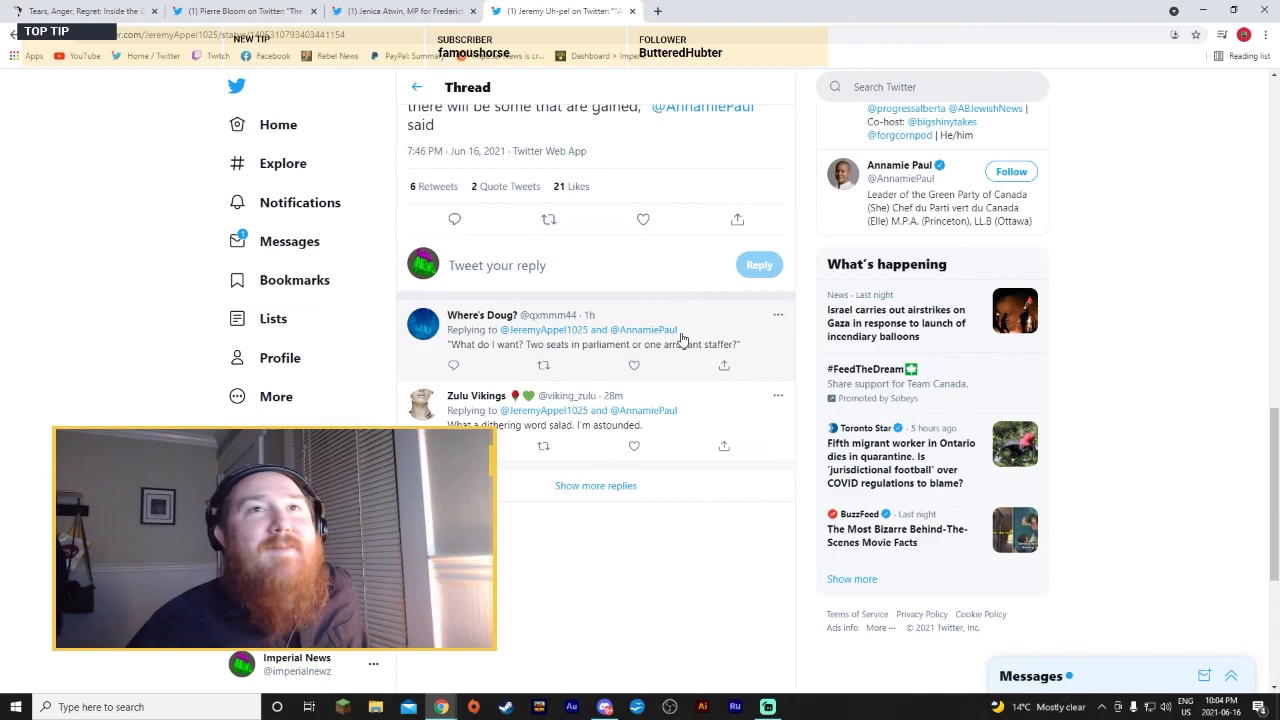